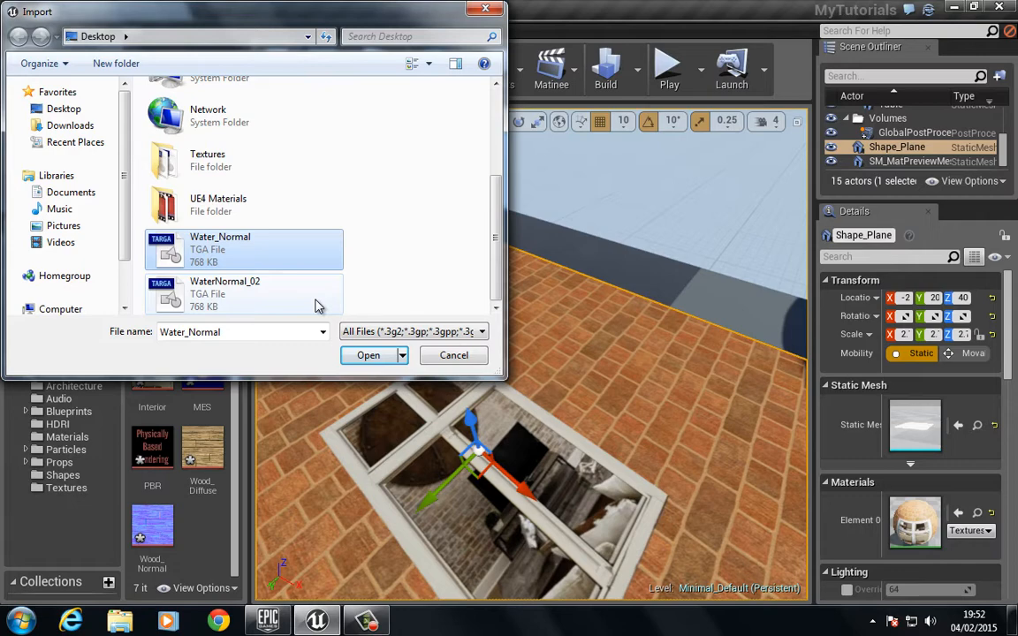
Import Water_Normal and WaterNormal_02 textures from the desktop into the project.
{"action": "left_click", "coordinate": [244, 293]}
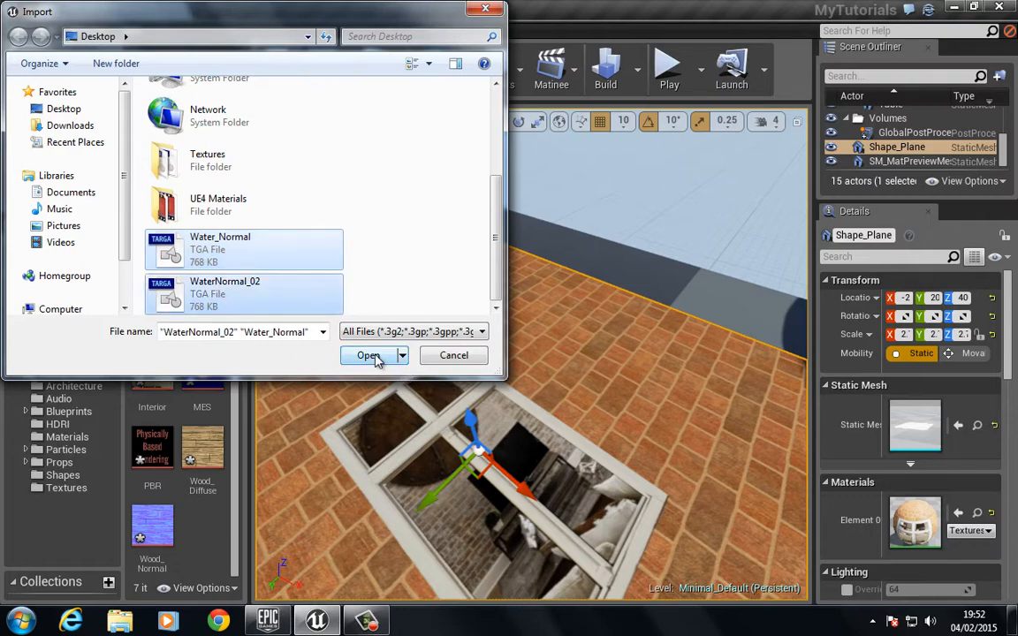
{"action": "left_click", "coordinate": [367, 353]}
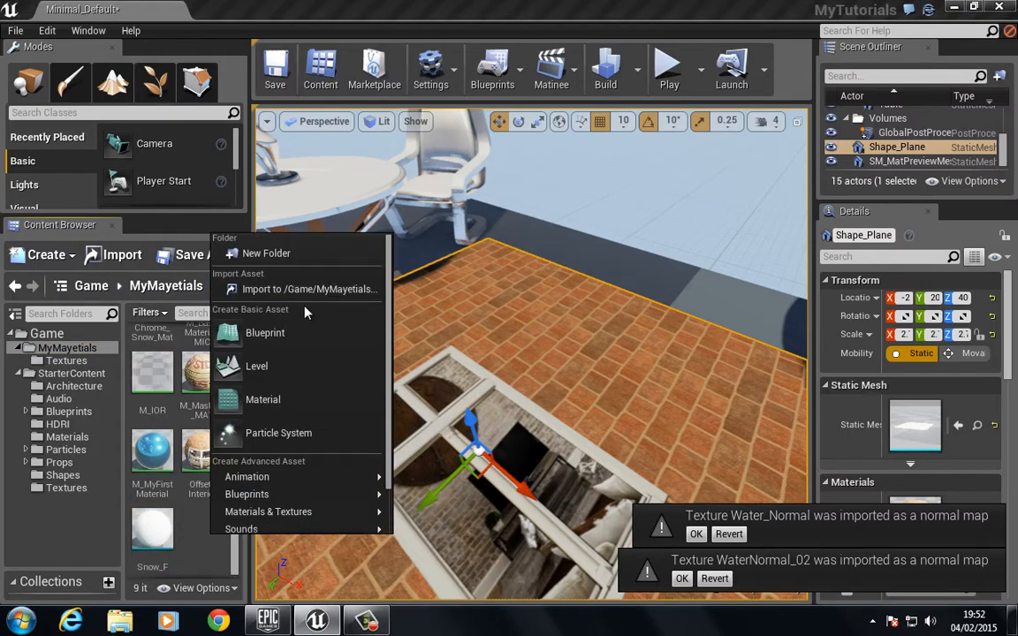
Create a material asset named Basic_Water and bring it up in the Material Editor.
{"action": "left_click", "coordinate": [262, 399]}
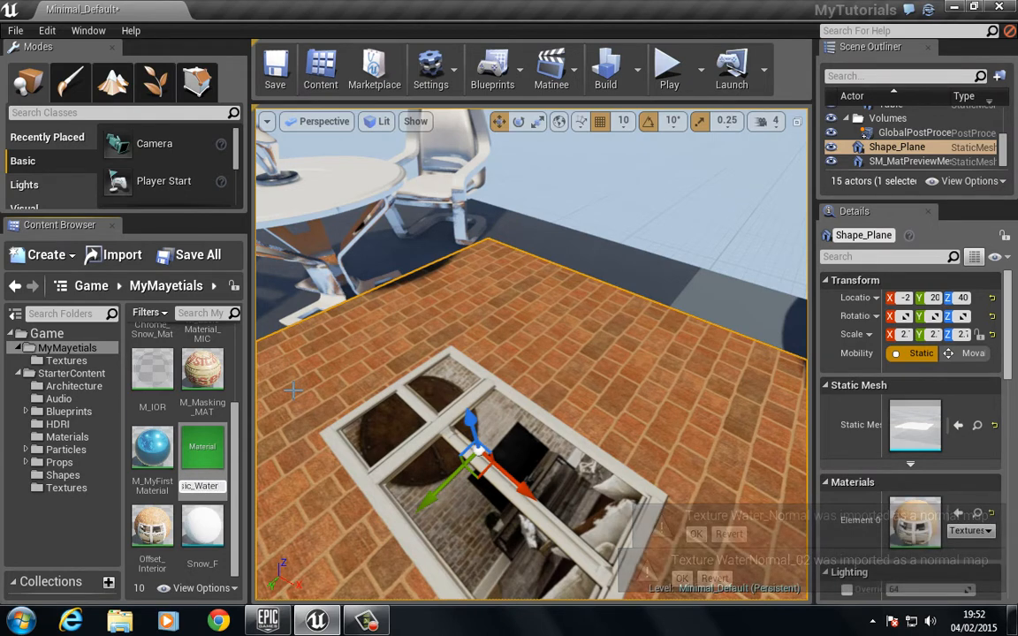
{"action": "double_click", "coordinate": [201, 446]}
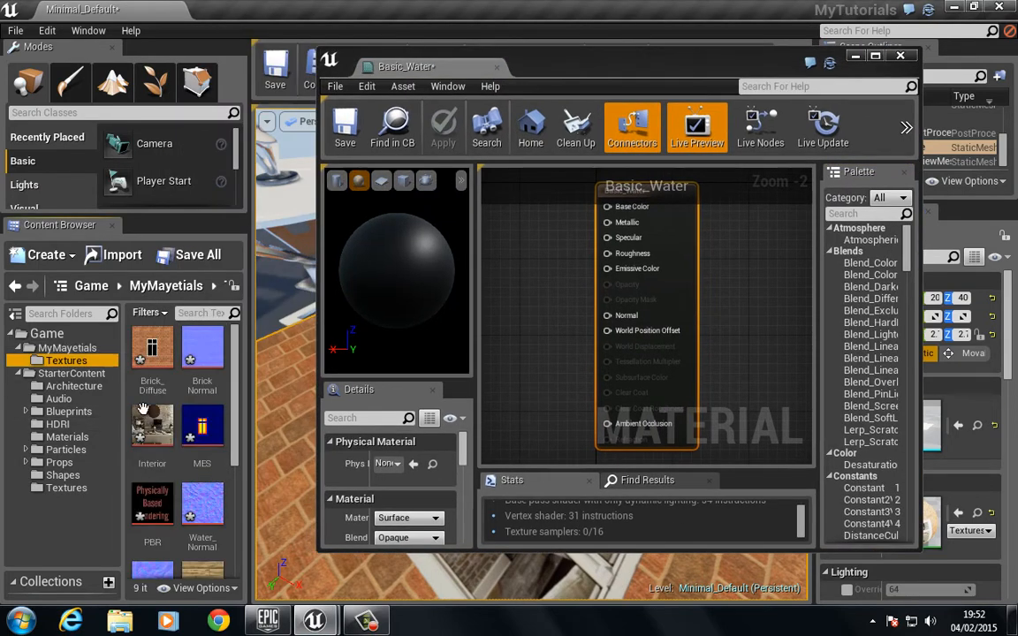
Wire a Constant3Vector of R 0.276 G 0.366 B 0.87 into Base Color.
{"action": "scroll", "scroll_direction": "down", "scroll_amount": 3}
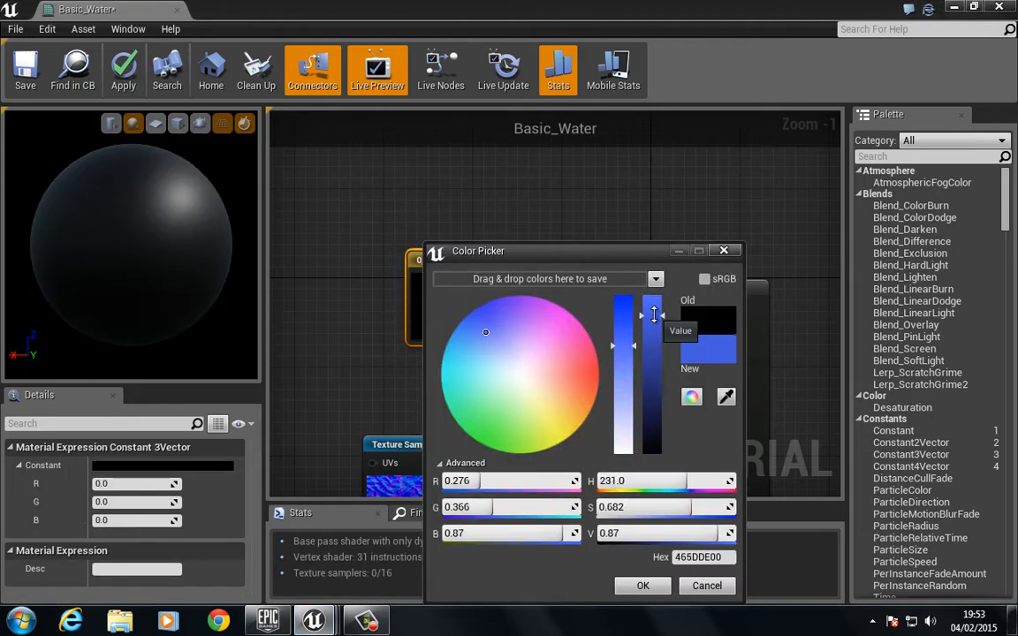
{"action": "left_click", "coordinate": [643, 585]}
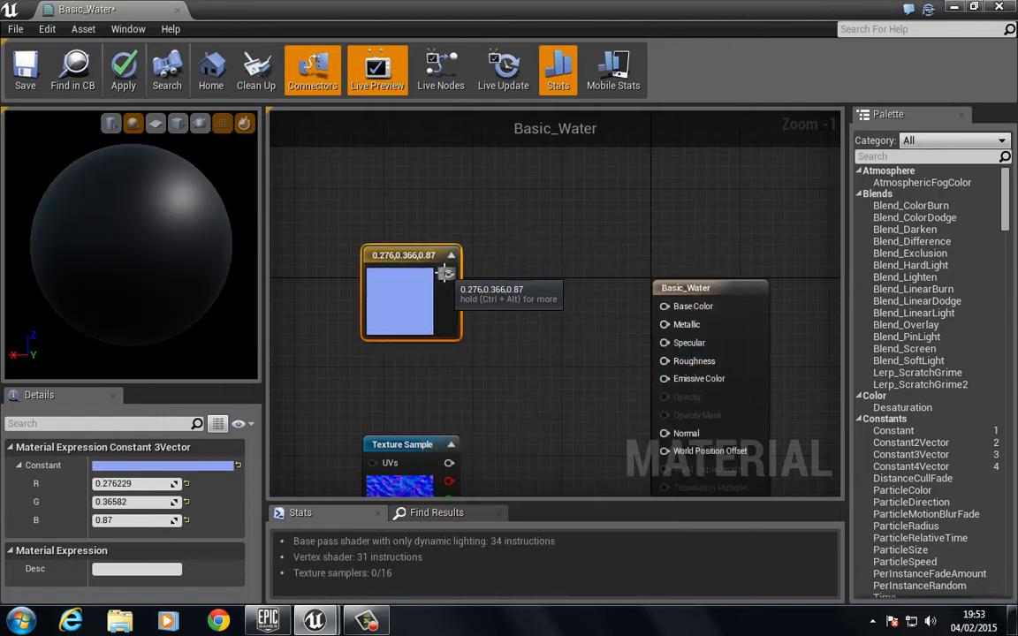
{"action": "left_click_drag", "start_coordinate": [448, 272], "coordinate": [664, 305]}
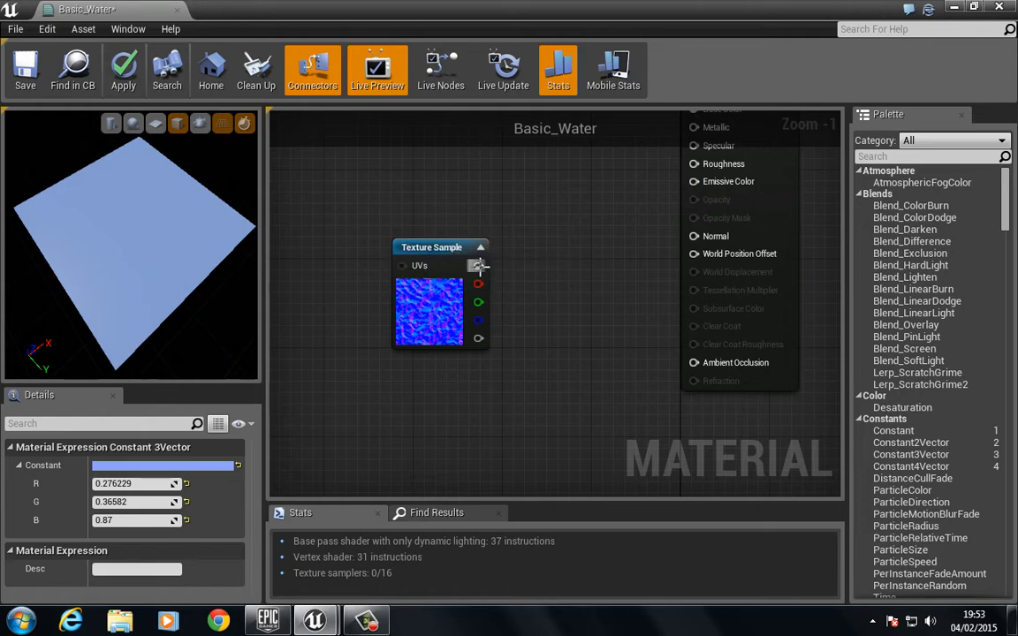
Feed the Texture Sample's RGB into Normal and check the rippled blue preview.
{"action": "left_click_drag", "start_coordinate": [477, 265], "coordinate": [695, 237]}
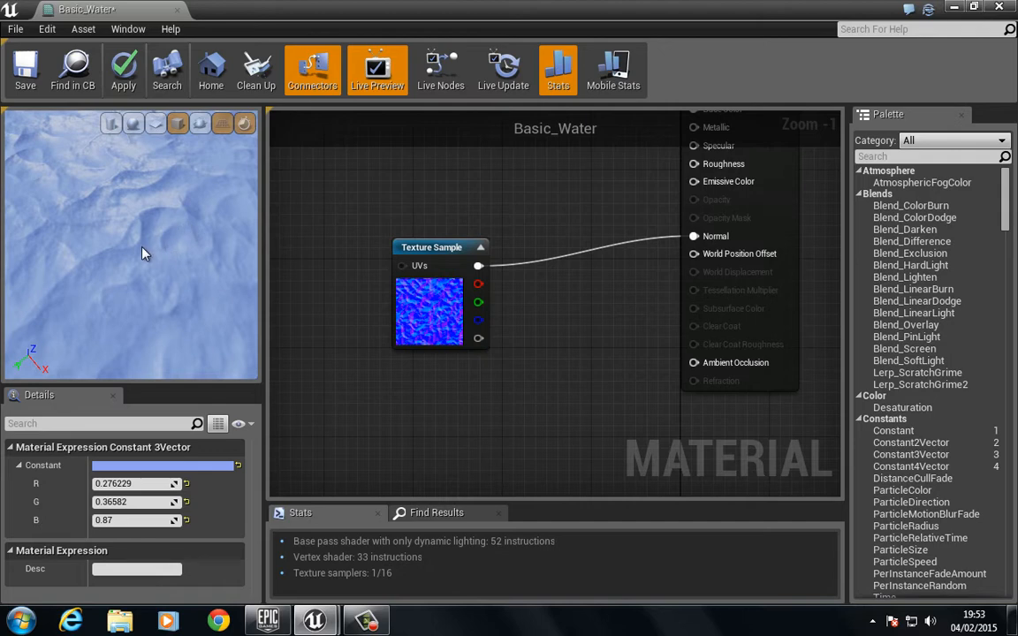
{"action": "left_click_drag", "start_coordinate": [145, 257], "coordinate": [145, 219]}
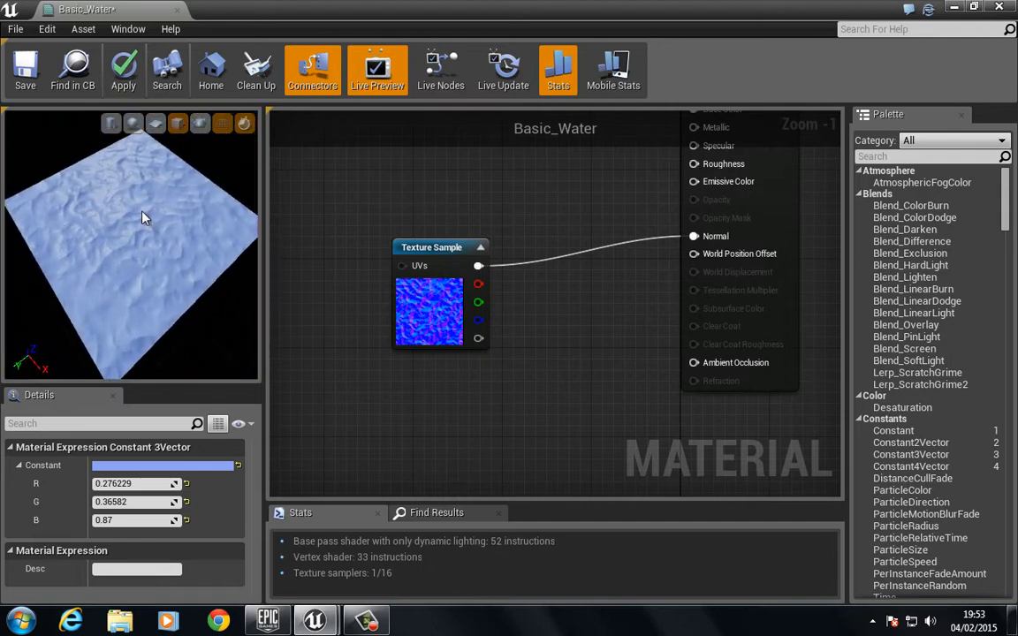
{"action": "mouse_move", "coordinate": [521, 365]}
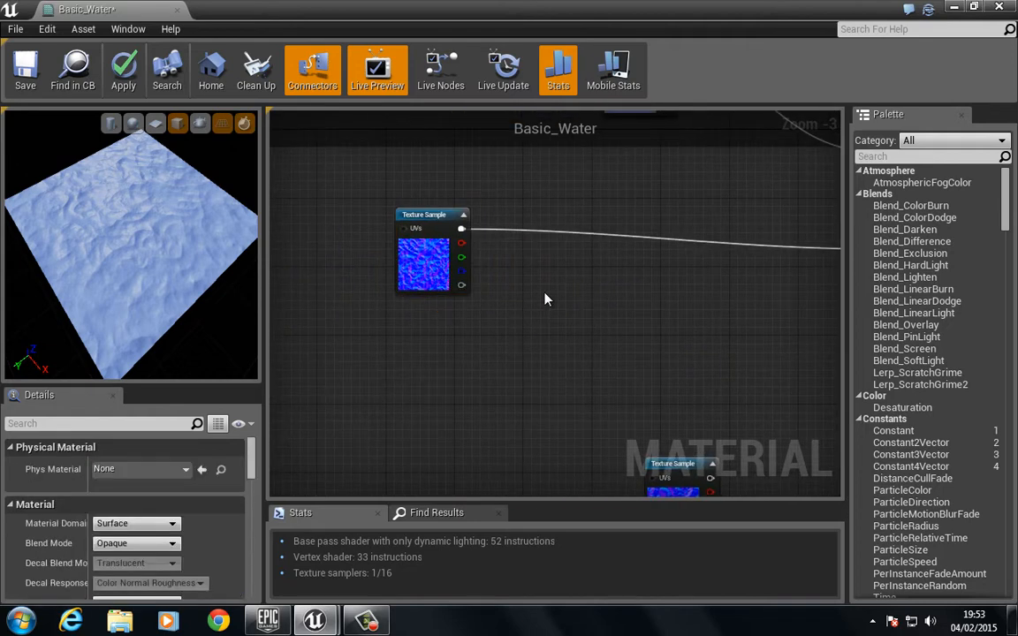
{"action": "mouse_move", "coordinate": [580, 268]}
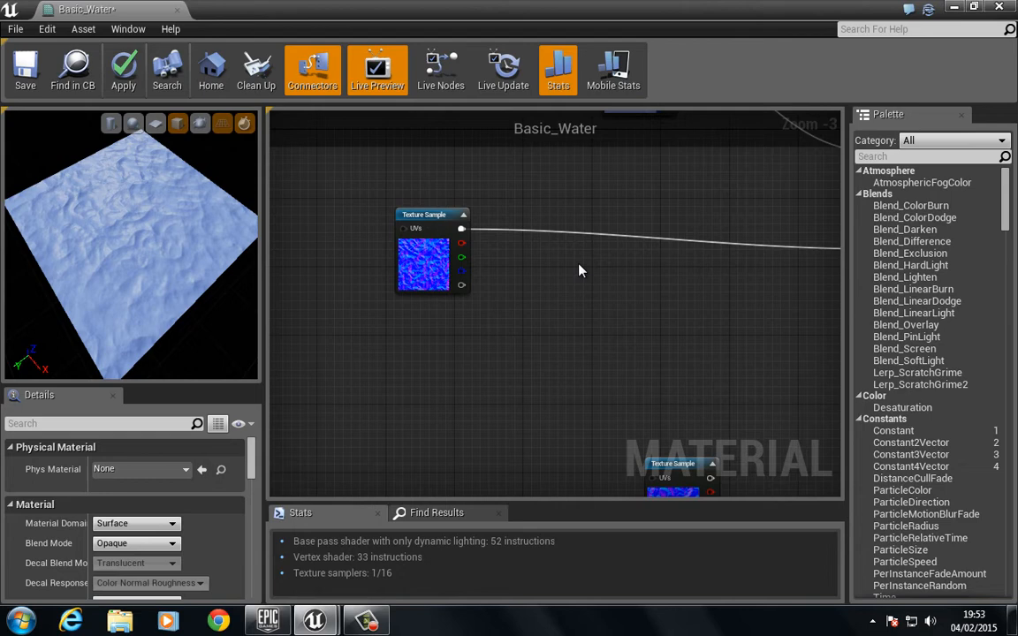
{"action": "mouse_move", "coordinate": [558, 258]}
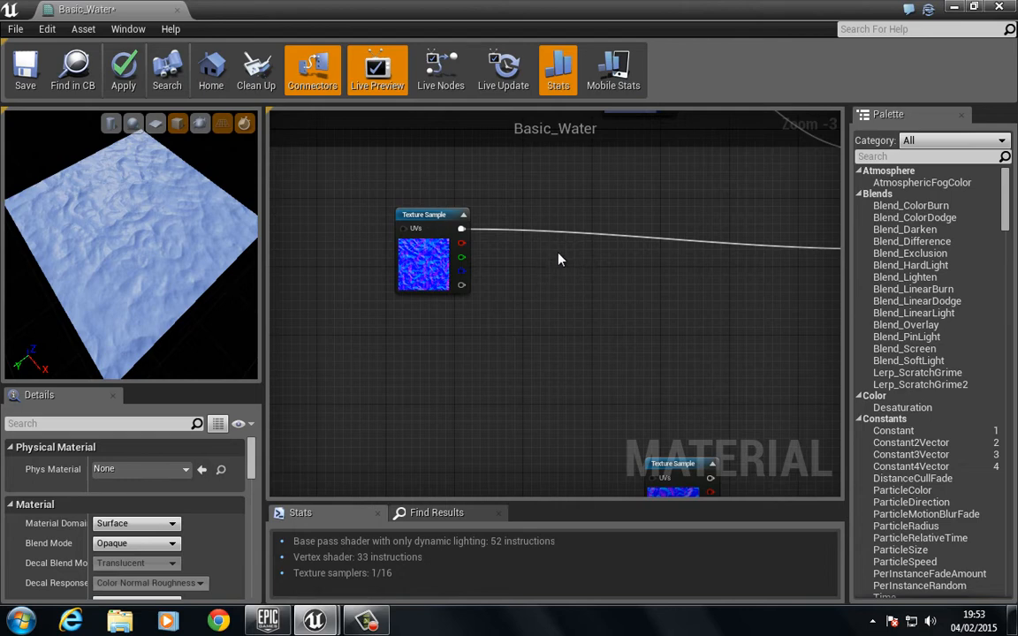
Drive the texture's UVs with a Panner set to Speed X 0.025.
{"action": "left_click", "coordinate": [596, 276]}
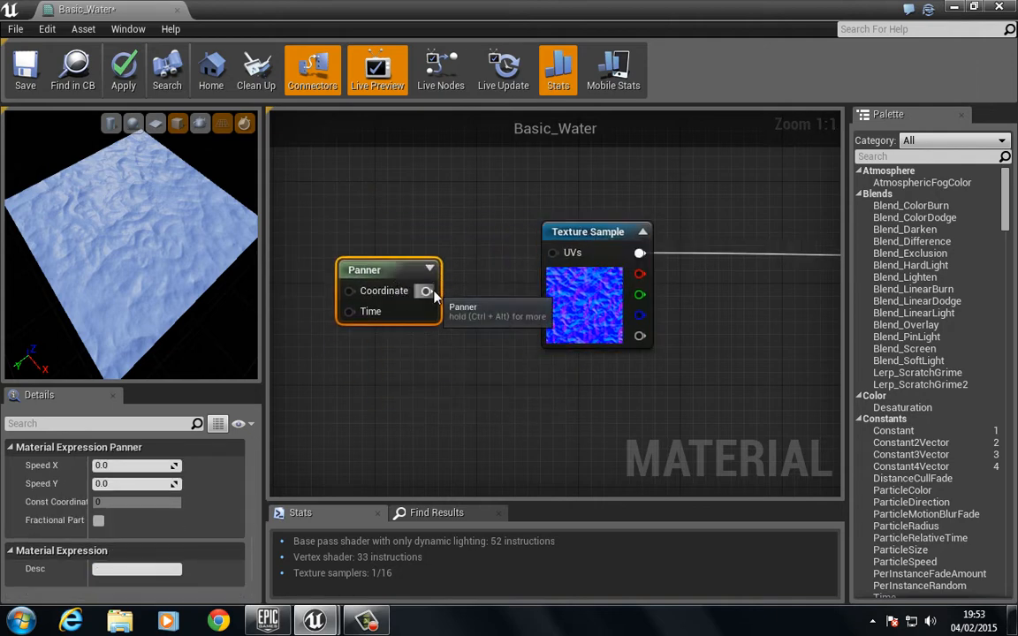
{"action": "left_click_drag", "start_coordinate": [428, 290], "coordinate": [551, 253]}
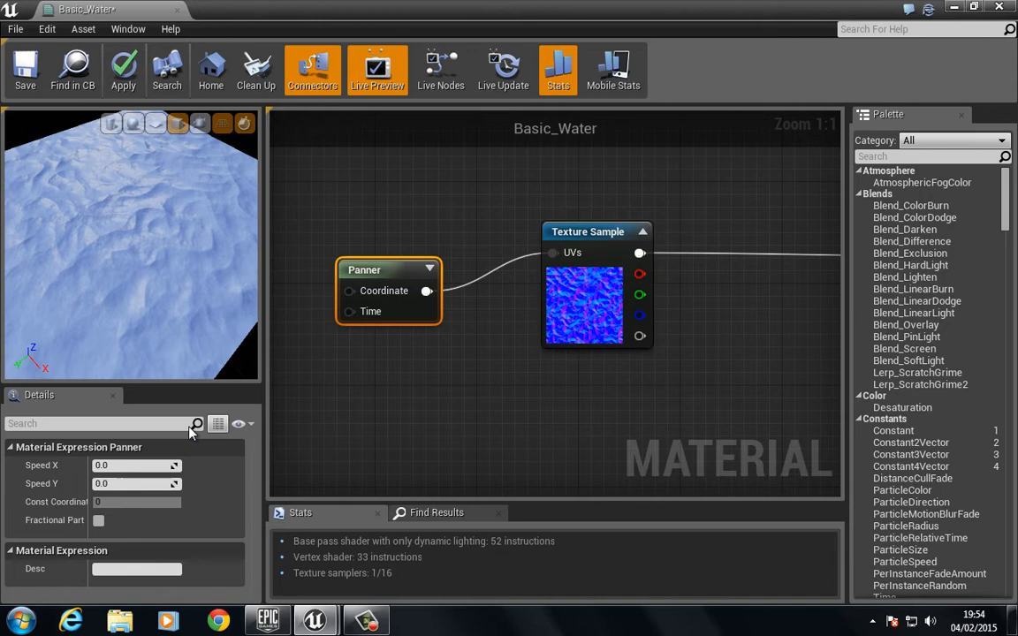
{"action": "mouse_move", "coordinate": [82, 463]}
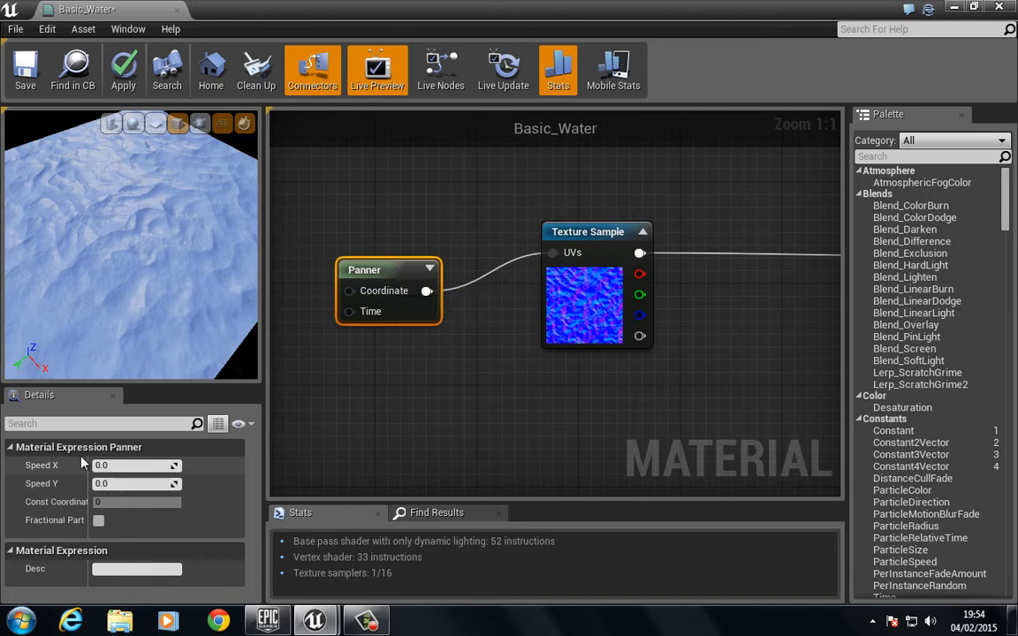
{"action": "mouse_move", "coordinate": [135, 480]}
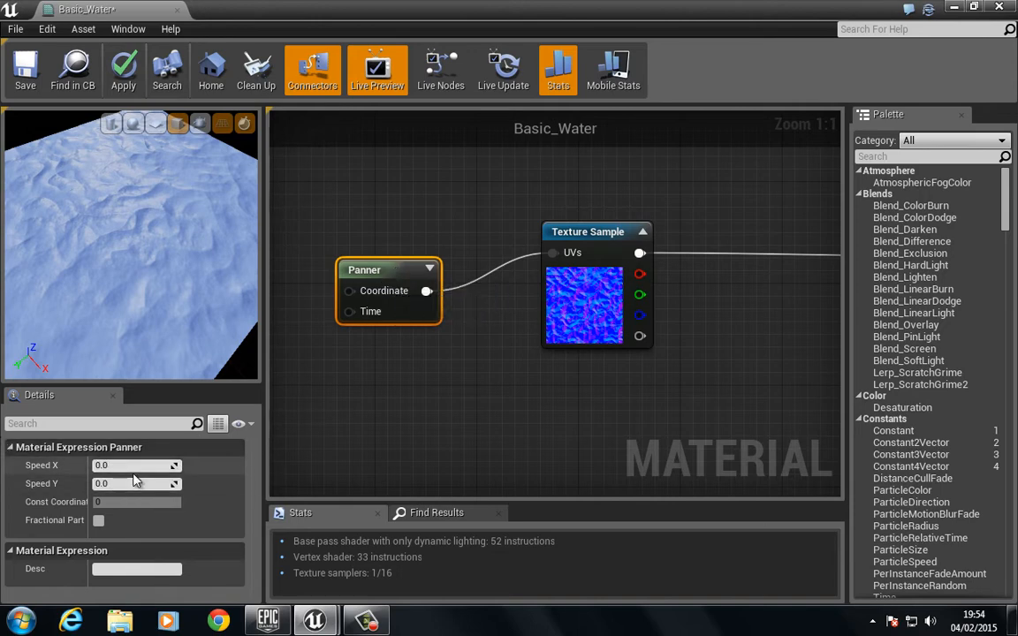
{"action": "left_click", "coordinate": [124, 465]}
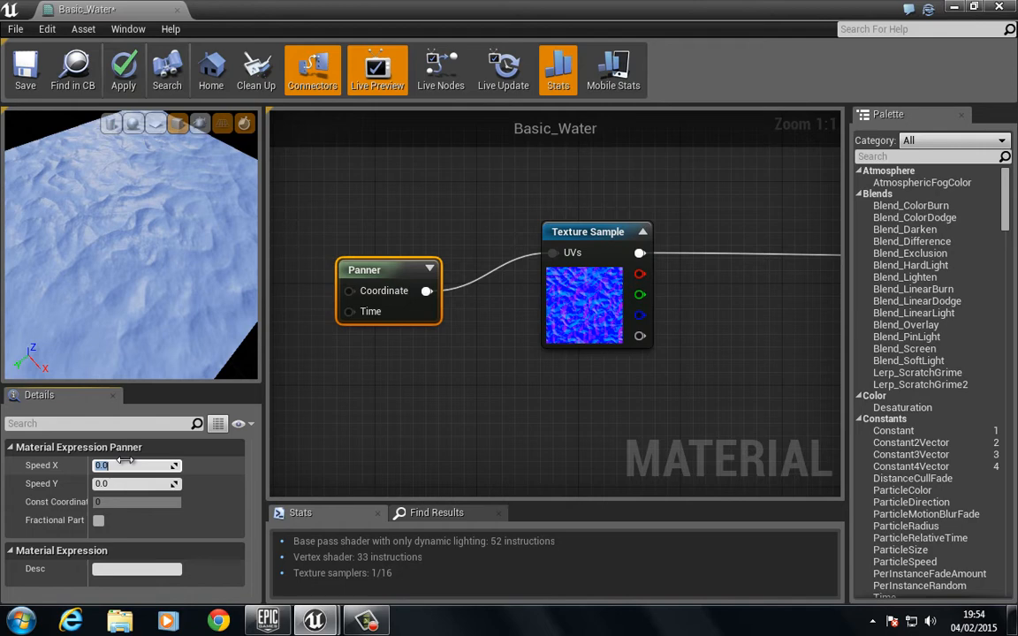
{"action": "type", "text": "0.025"}
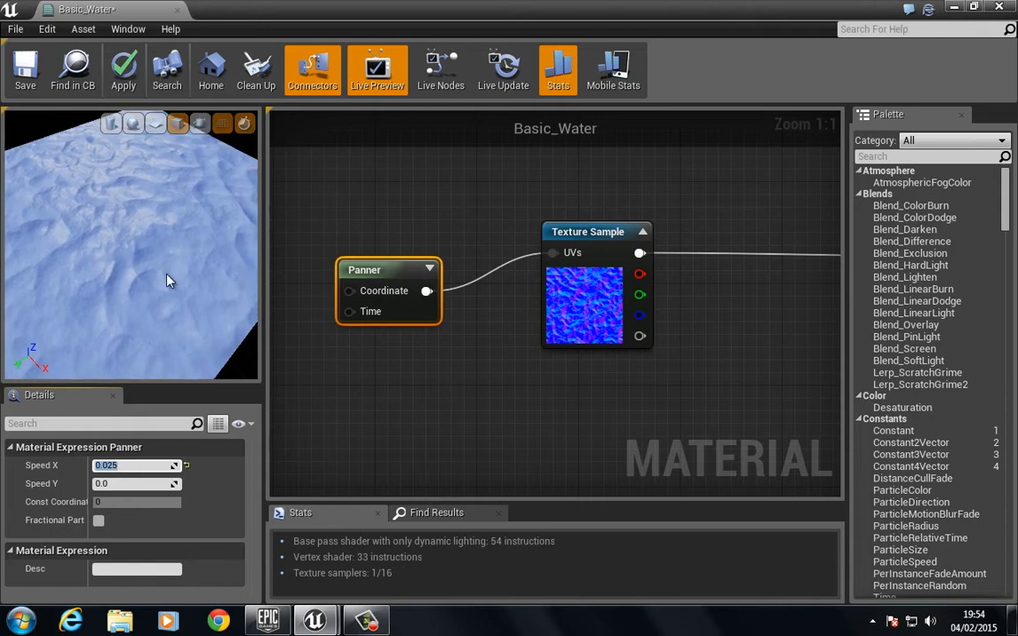
{"action": "scroll", "scroll_direction": "down", "scroll_amount": 3}
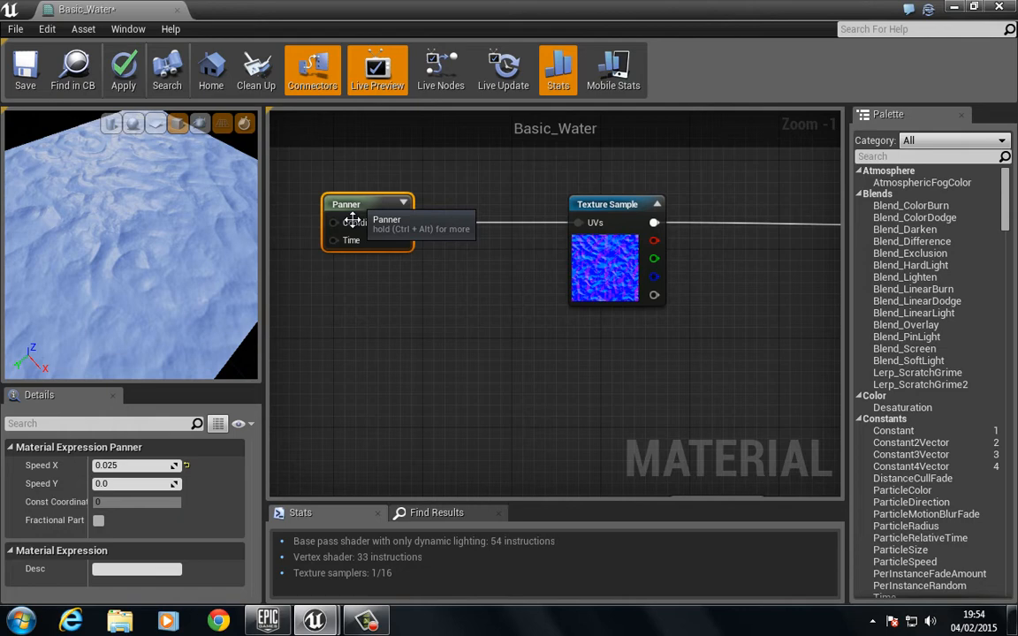
Merge two Panners through an Add into the texture UVs, then place another Add and Panner.
{"action": "scroll", "scroll_direction": "down", "scroll_amount": 3}
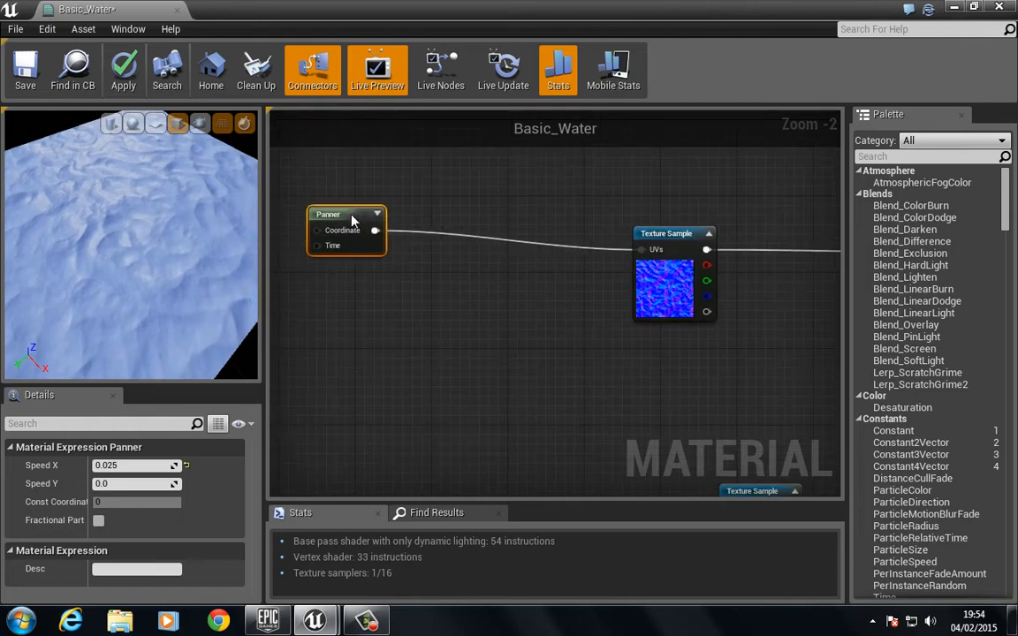
{"action": "mouse_move", "coordinate": [352, 230]}
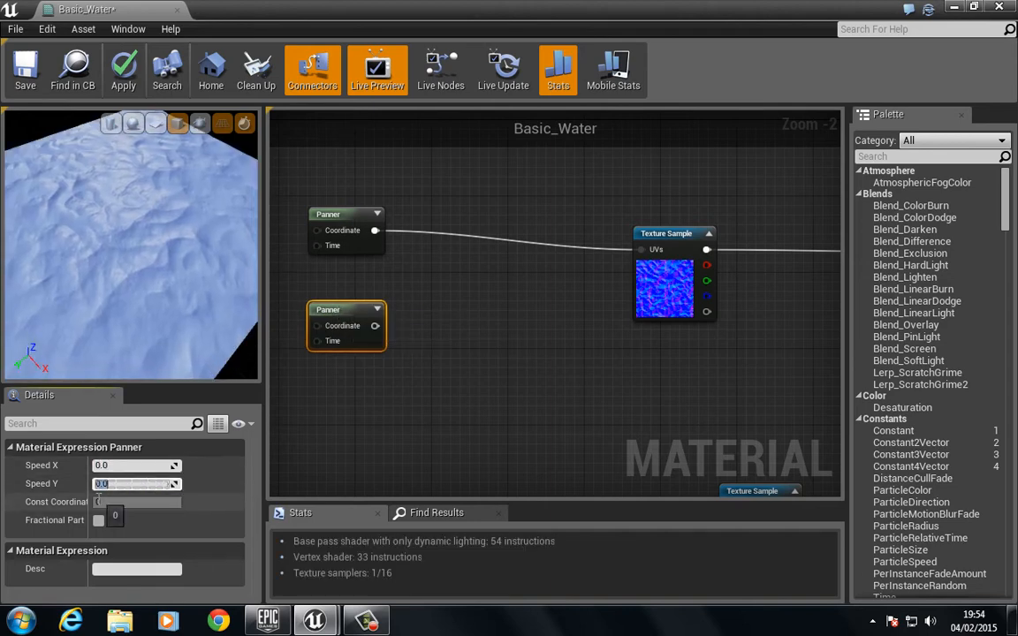
{"action": "type", "text": "-0.4"}
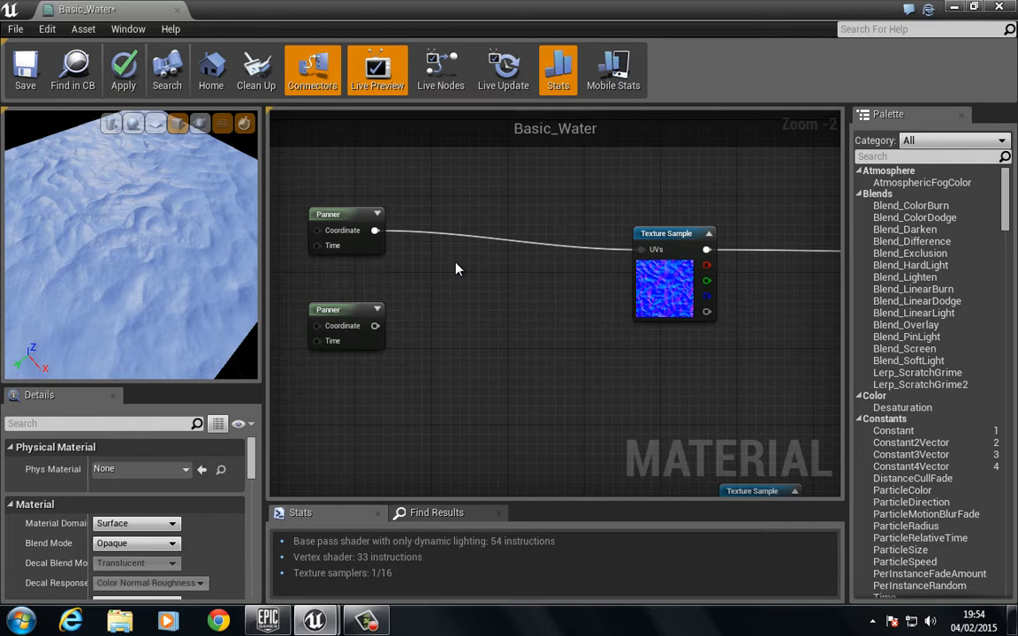
{"action": "left_click", "coordinate": [491, 269]}
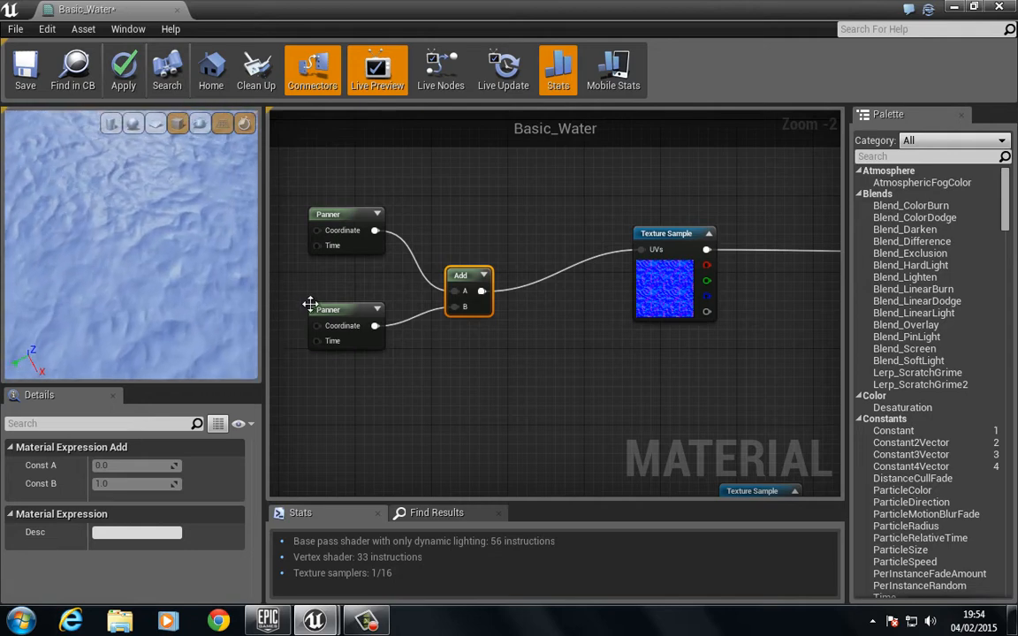
{"action": "left_click", "coordinate": [344, 309]}
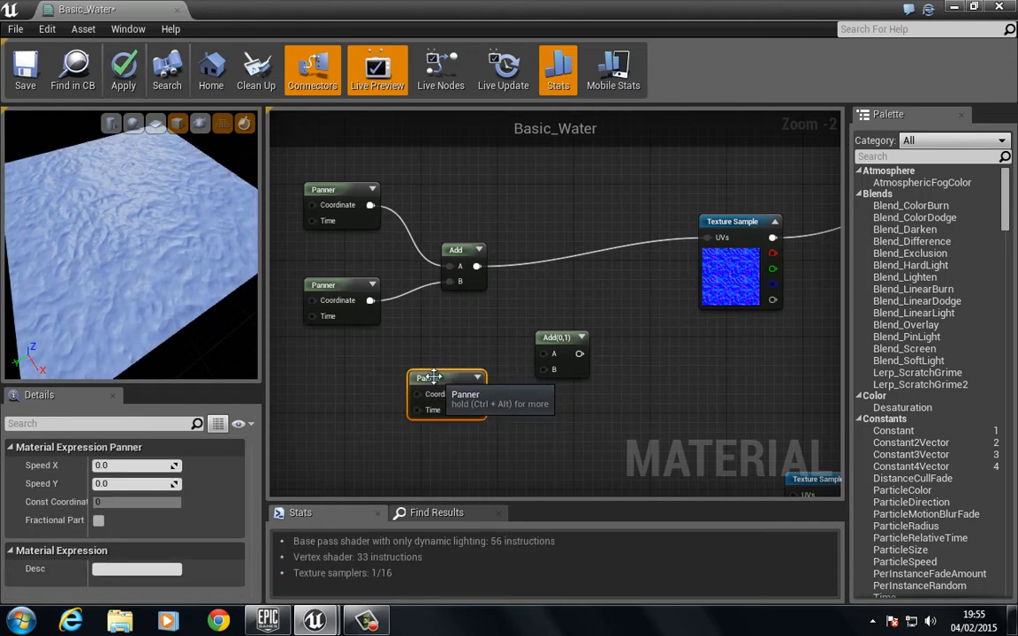
Swap the extra Panner for a Rotator node found via 'rot' and edit its Center values.
{"action": "left_click", "coordinate": [403, 387]}
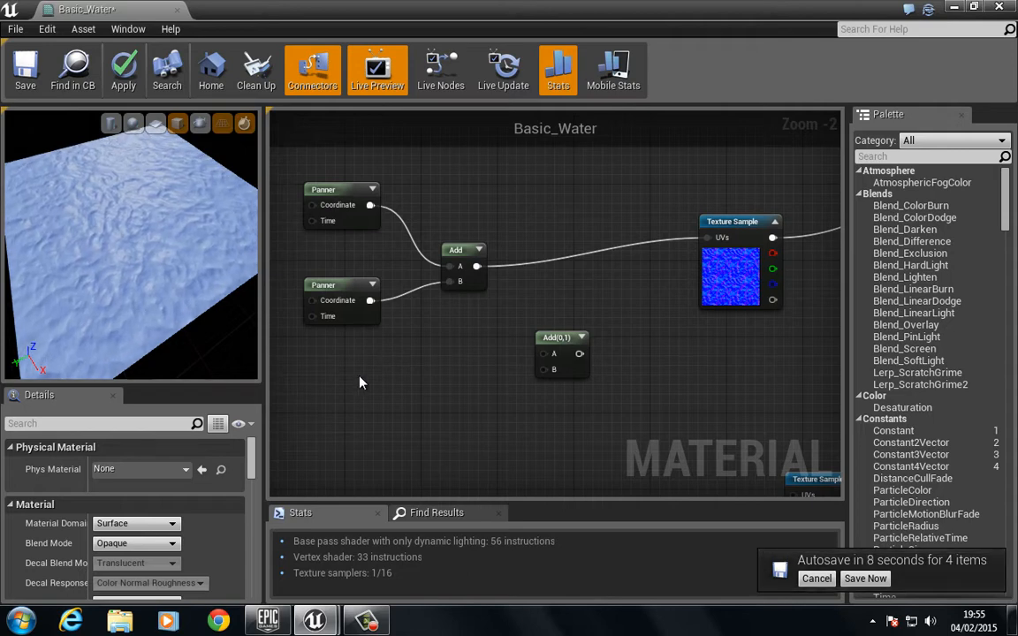
{"action": "left_click", "coordinate": [440, 403]}
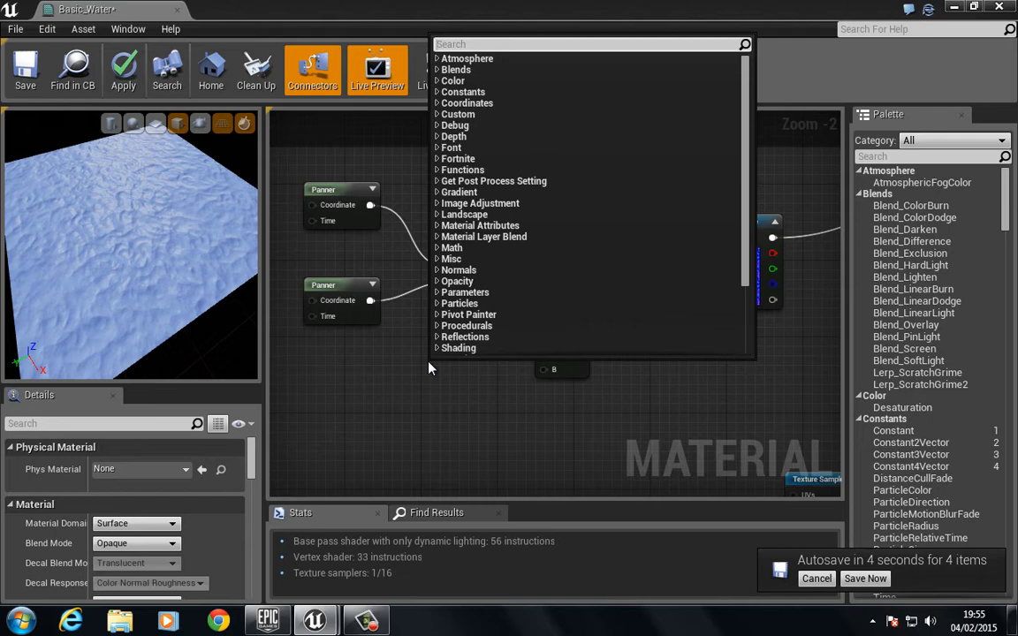
{"action": "type", "text": "rot"}
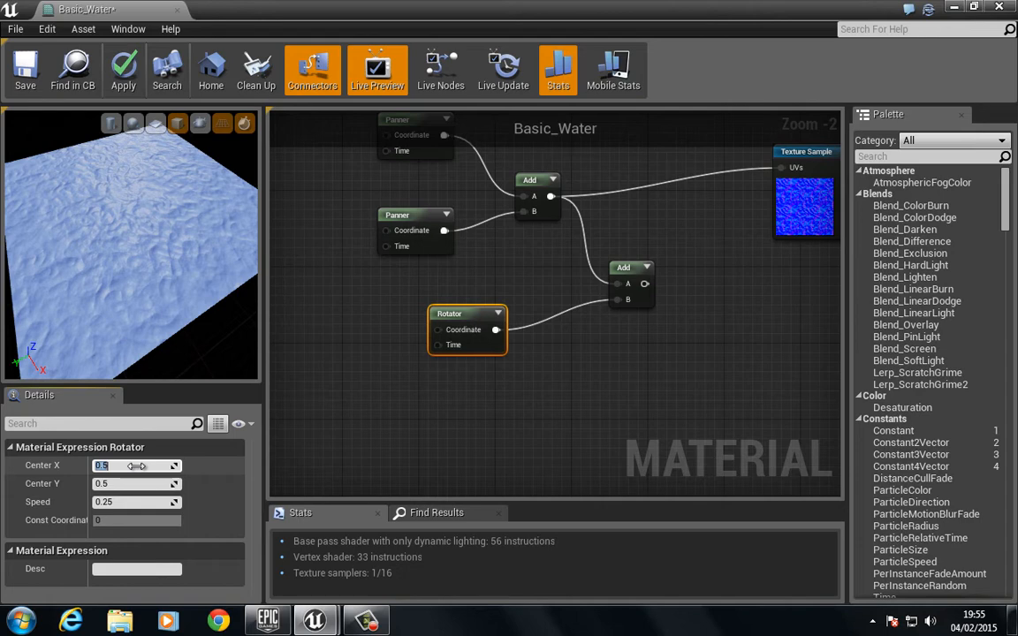
{"action": "type", "text": "0.1"}
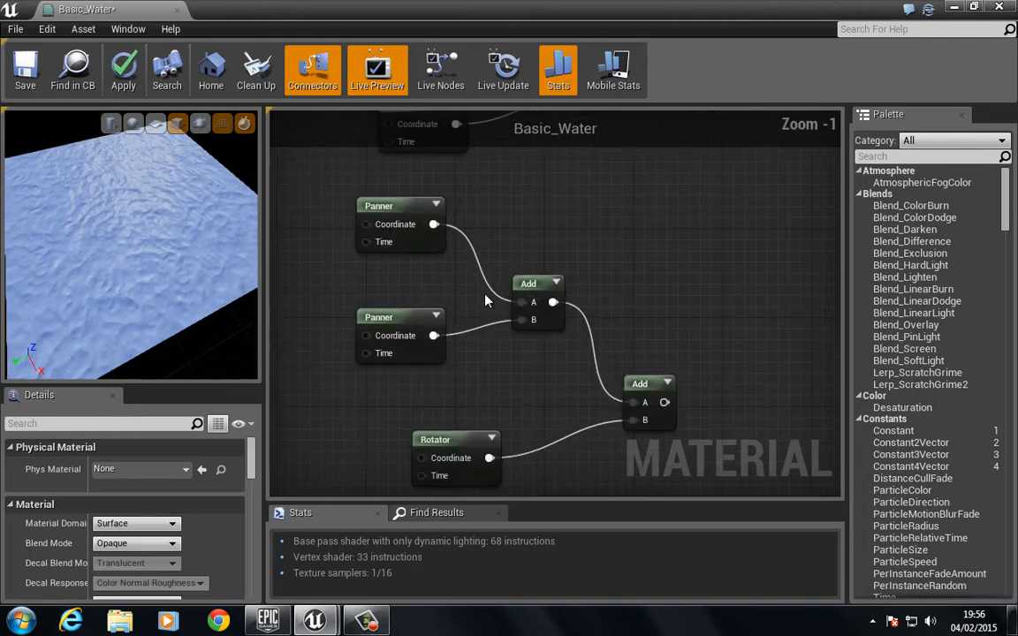
Connect the Rotator to Add B, tune its center and speed, and place a second Texture Sample.
{"action": "left_click", "coordinate": [399, 316]}
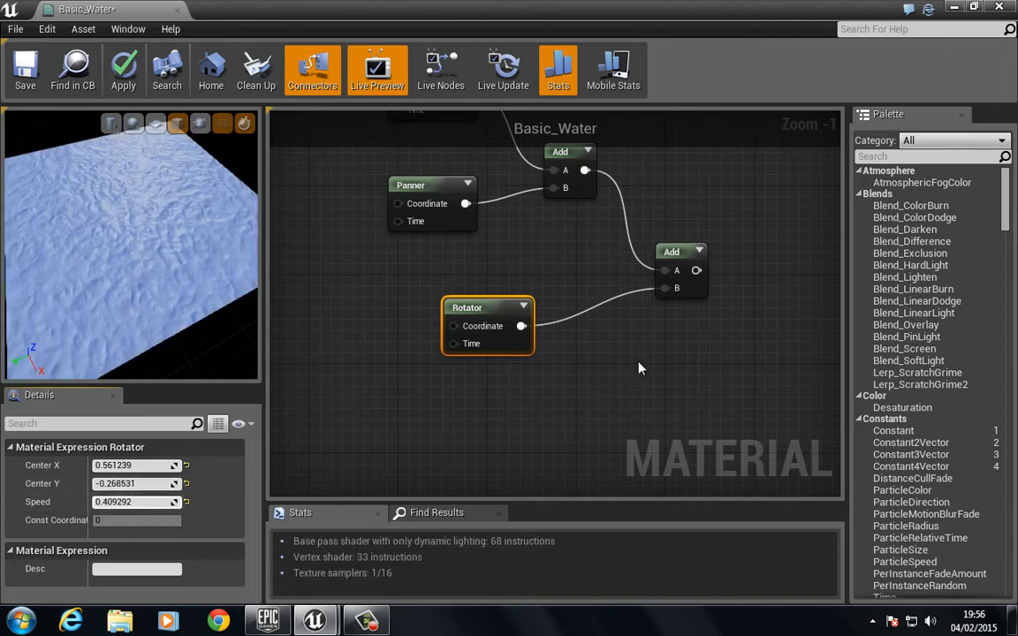
{"action": "scroll", "scroll_direction": "down", "scroll_amount": 3}
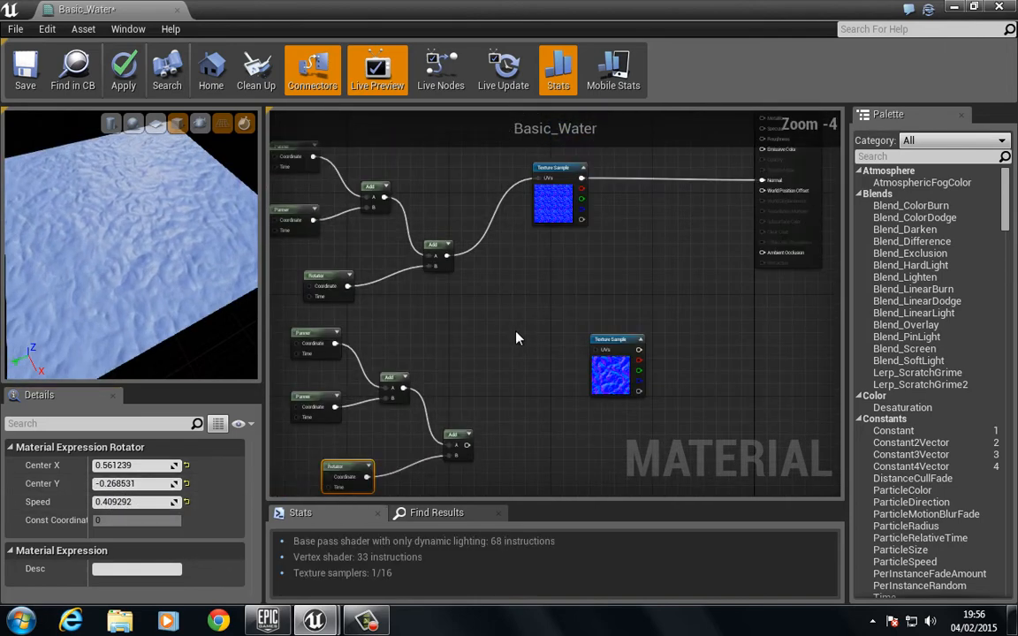
{"action": "left_click", "coordinate": [496, 364]}
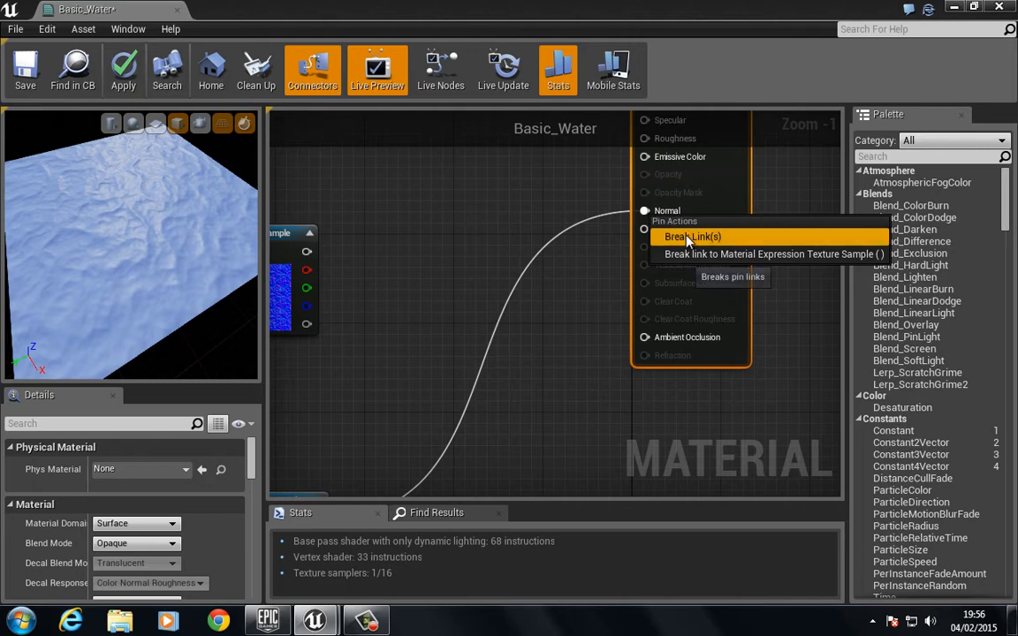
Break the Normal link and merge both Texture Samples through an Add into Normal.
{"action": "left_click", "coordinate": [692, 237]}
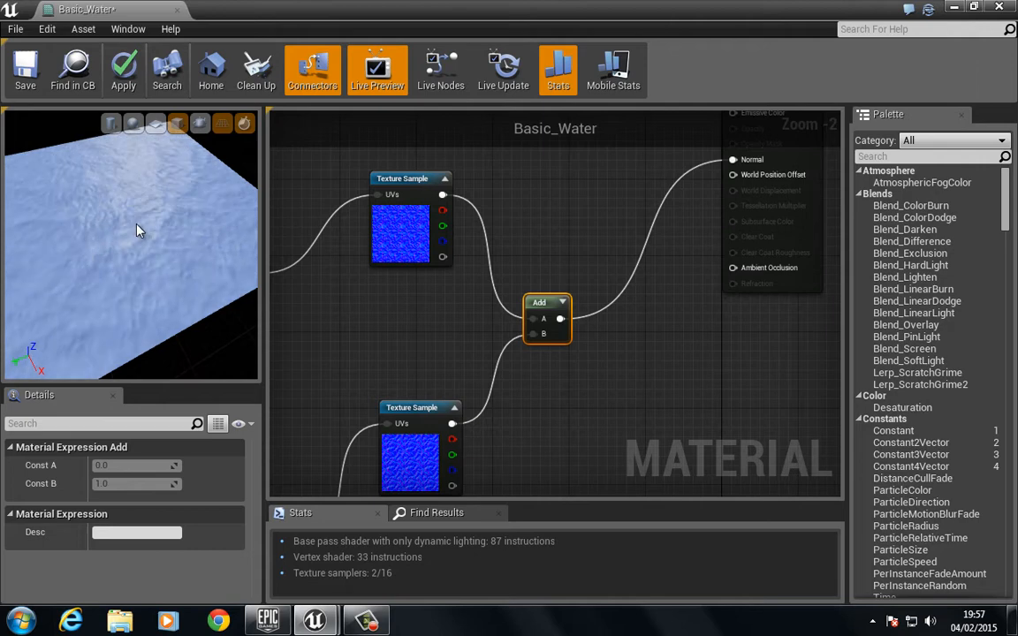
{"action": "mouse_move", "coordinate": [424, 344]}
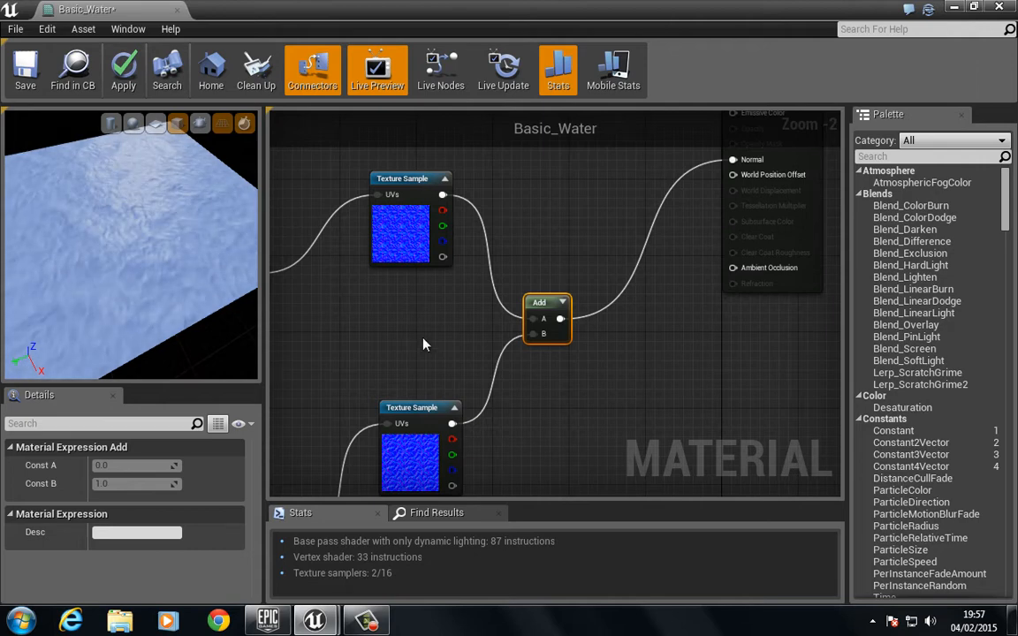
{"action": "scroll", "scroll_direction": "down", "scroll_amount": 3}
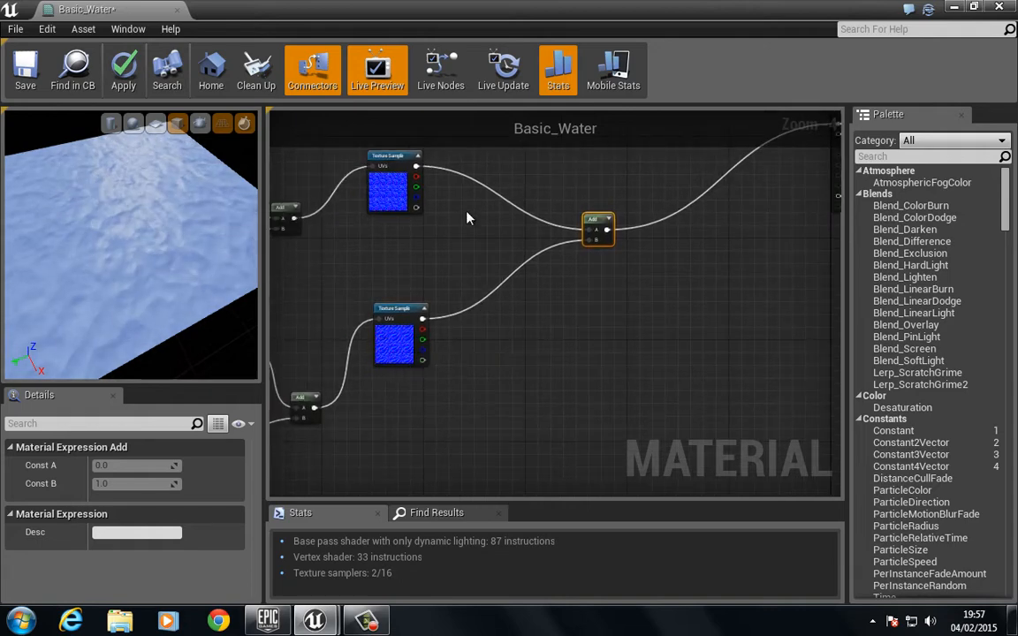
{"action": "mouse_move", "coordinate": [600, 230]}
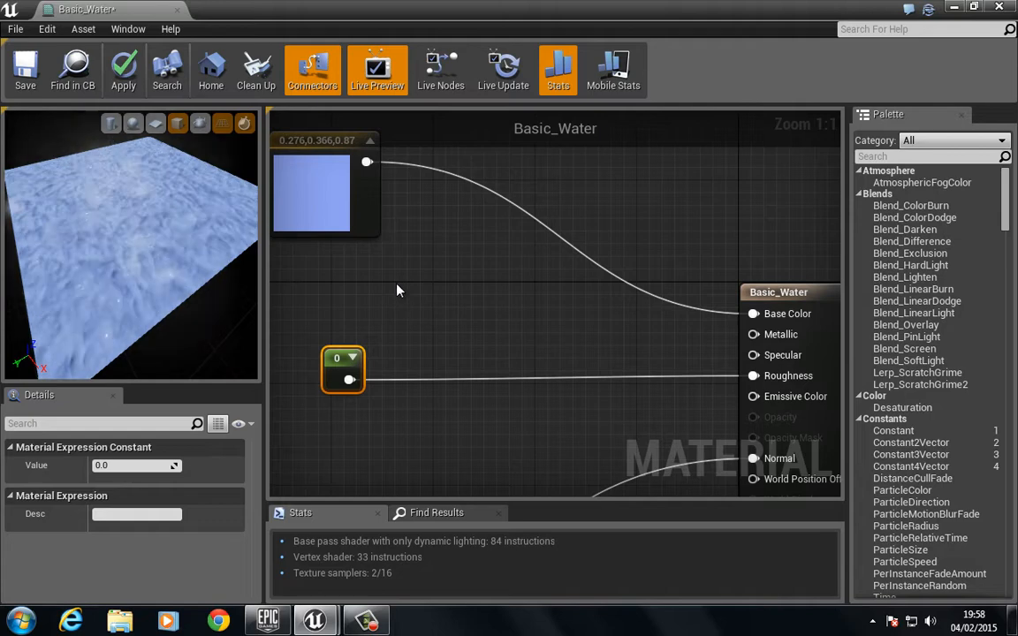
Wire constants into Metallic and Roughness and lighten the base blue in the Color Picker.
{"action": "left_click_drag", "start_coordinate": [343, 357], "coordinate": [415, 294]}
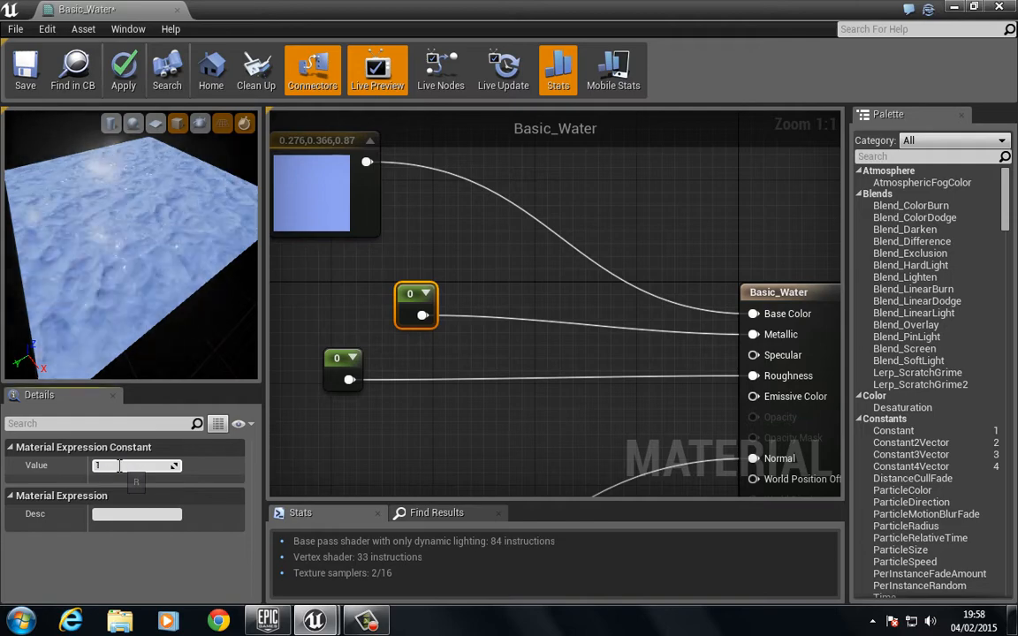
{"action": "type", "text": "1.0"}
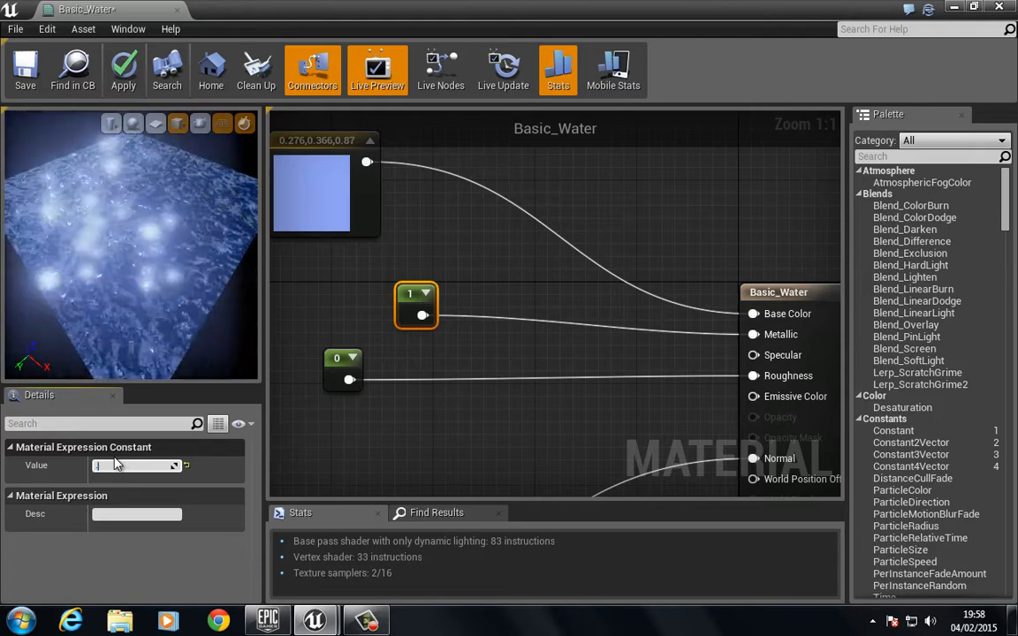
{"action": "type", "text": "0.6"}
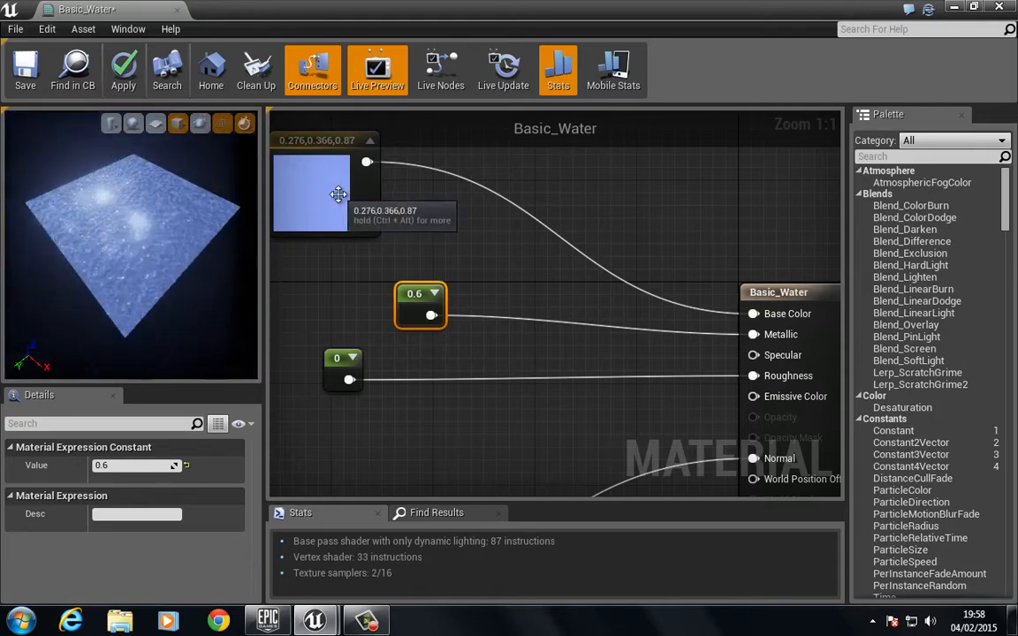
{"action": "double_click", "coordinate": [311, 191]}
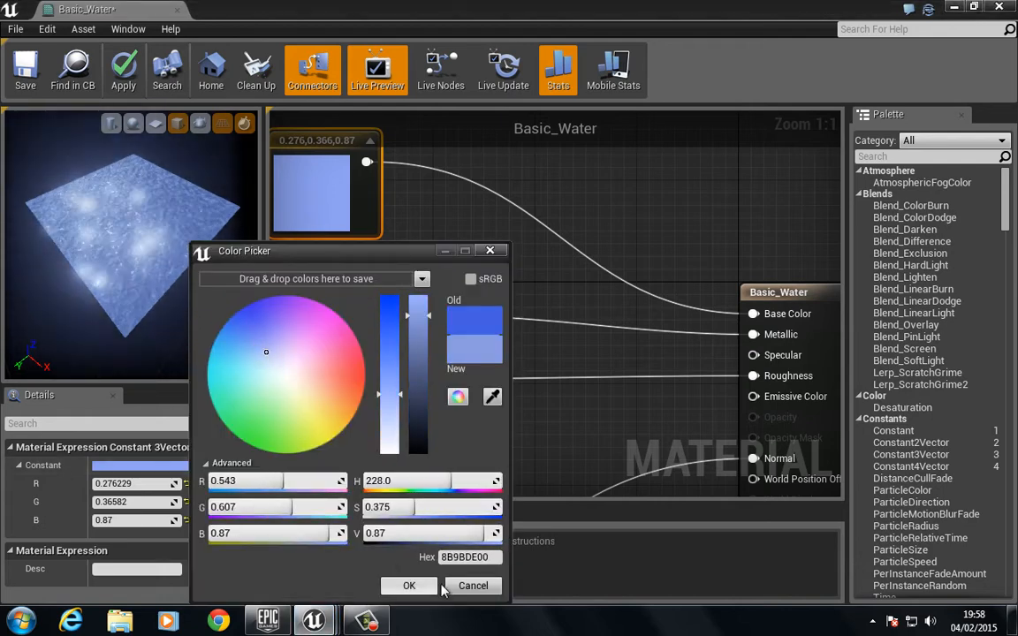
{"action": "left_click", "coordinate": [410, 585]}
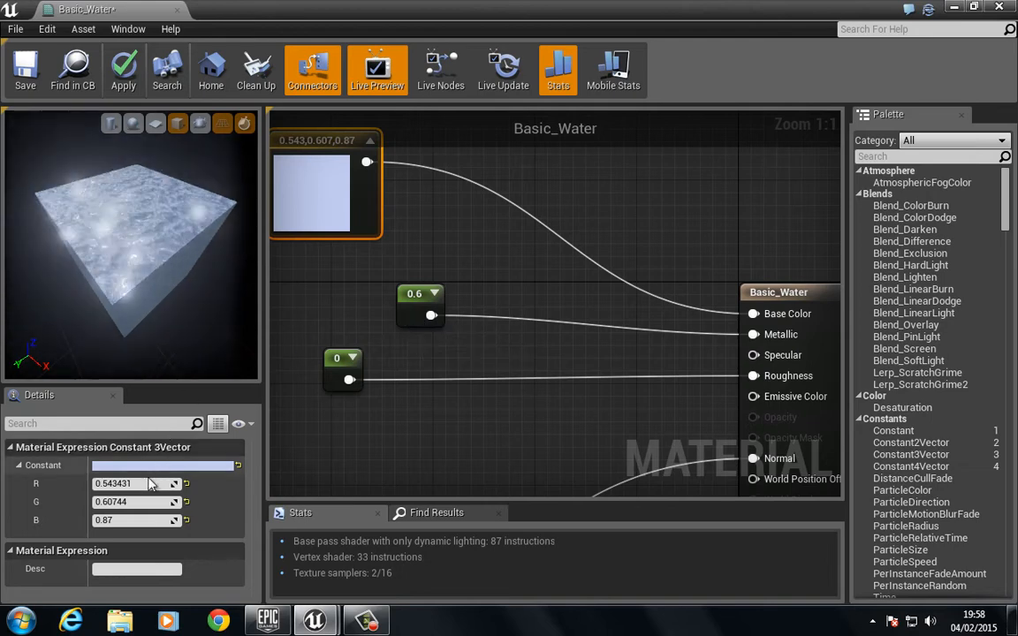
Set the Metallic constant to 0.3 and save the Basic_Water material.
{"action": "left_click", "coordinate": [420, 304]}
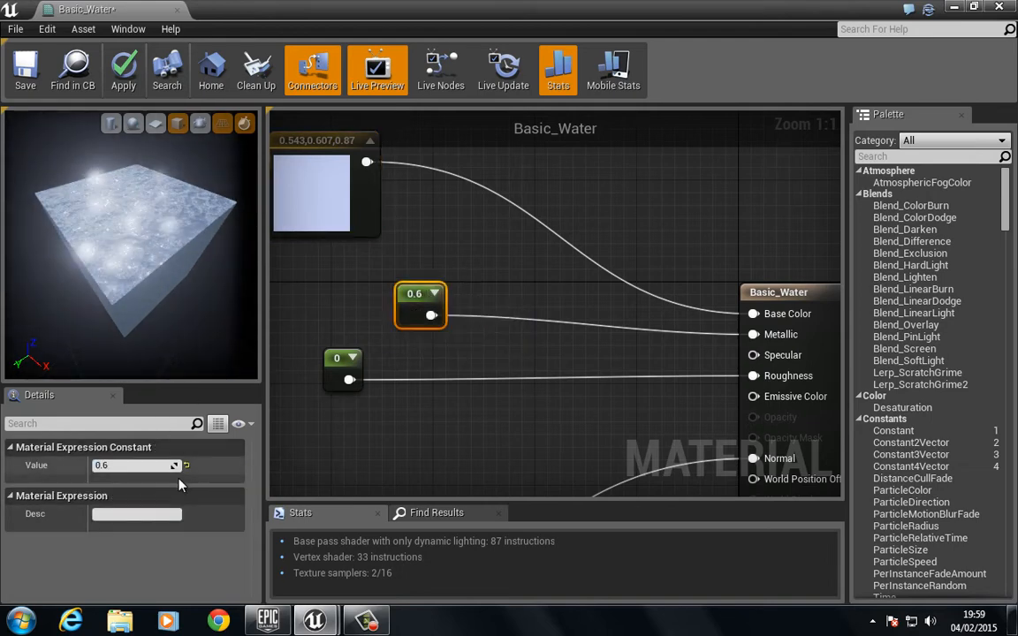
{"action": "type", "text": "0.40531"}
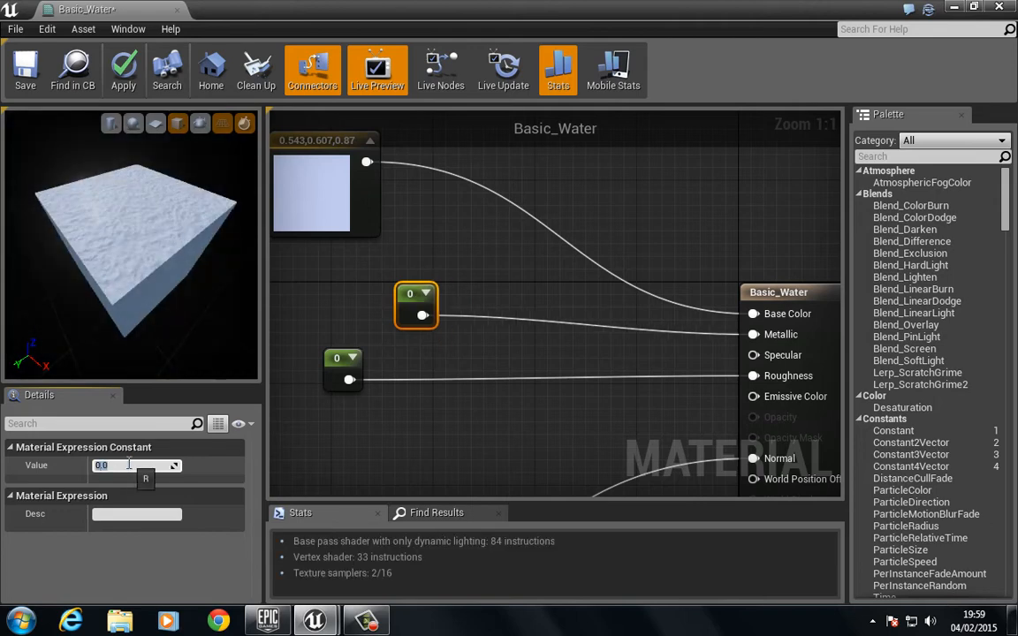
{"action": "type", "text": "1.0"}
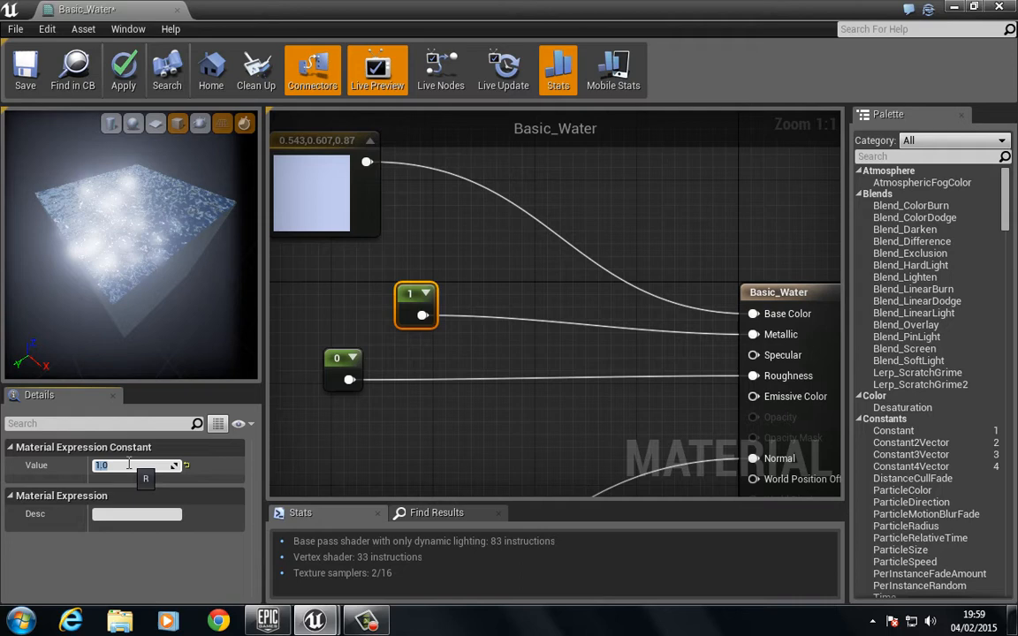
{"action": "type", "text": "0.3"}
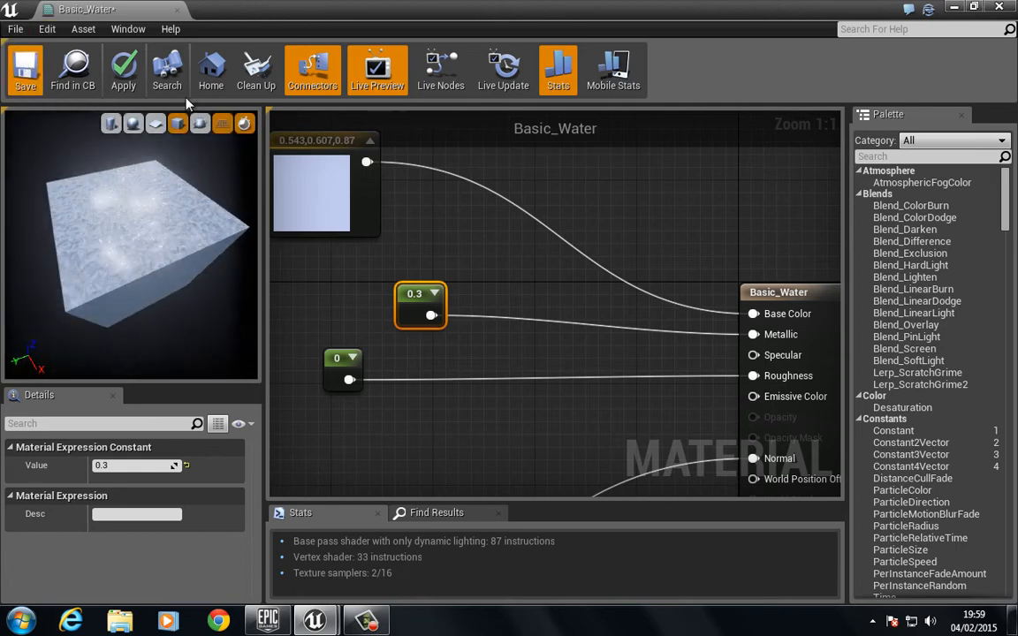
{"action": "left_click", "coordinate": [24, 71]}
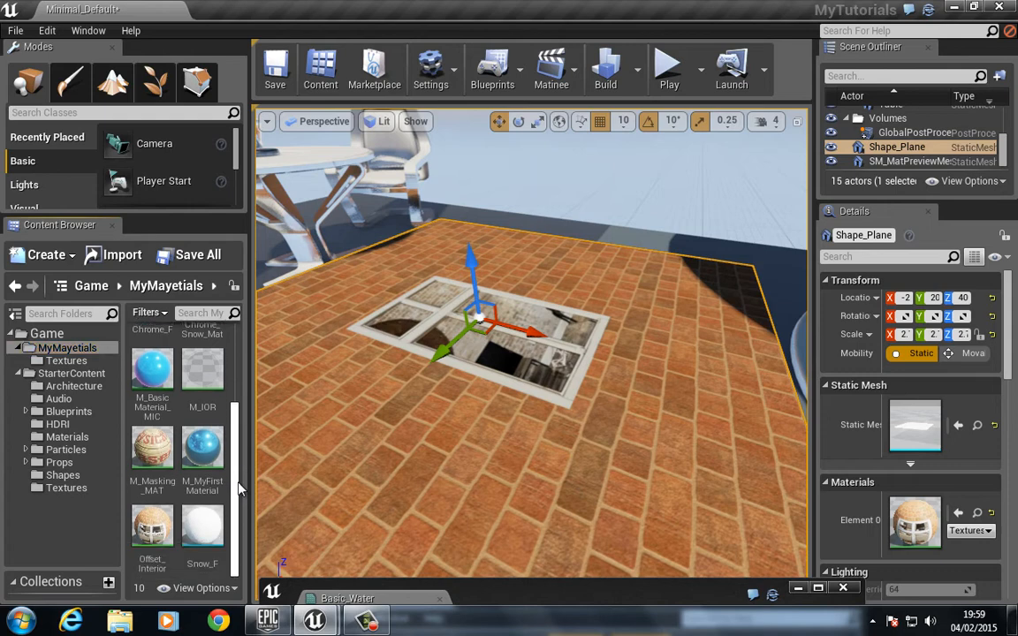
Assign Basic_Water to Shape_Plane's Element 0 material slot and reopen the material.
{"action": "scroll", "scroll_direction": "down", "scroll_amount": 3}
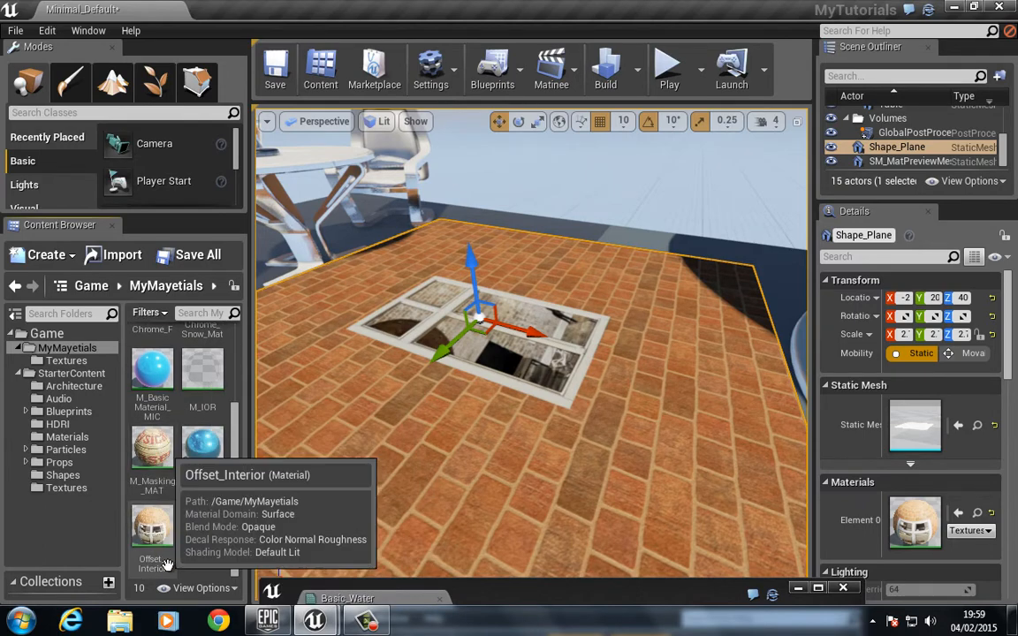
{"action": "mouse_move", "coordinate": [177, 445]}
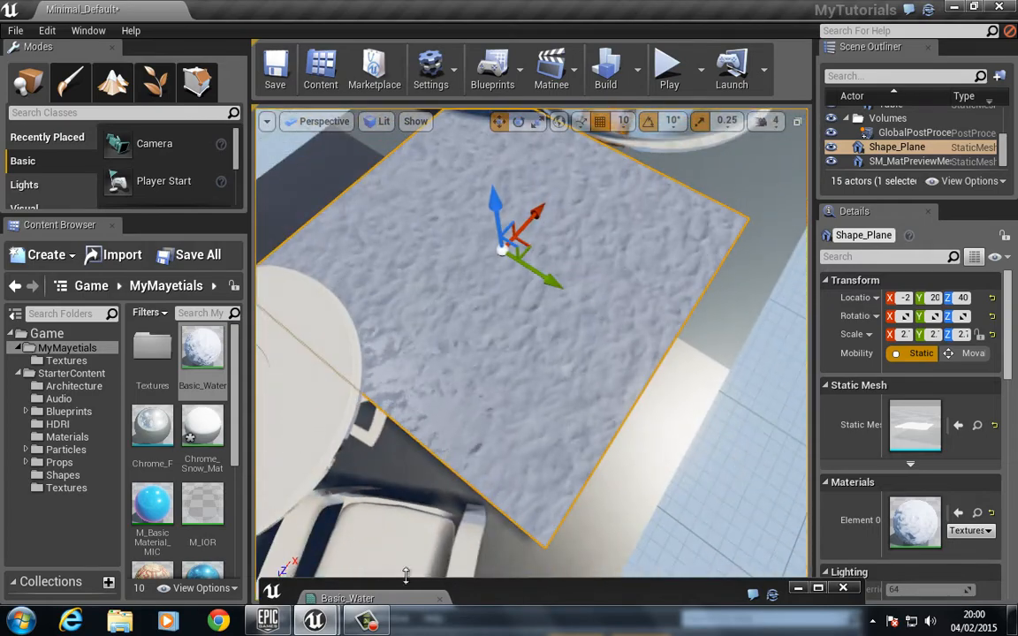
{"action": "double_click", "coordinate": [201, 344]}
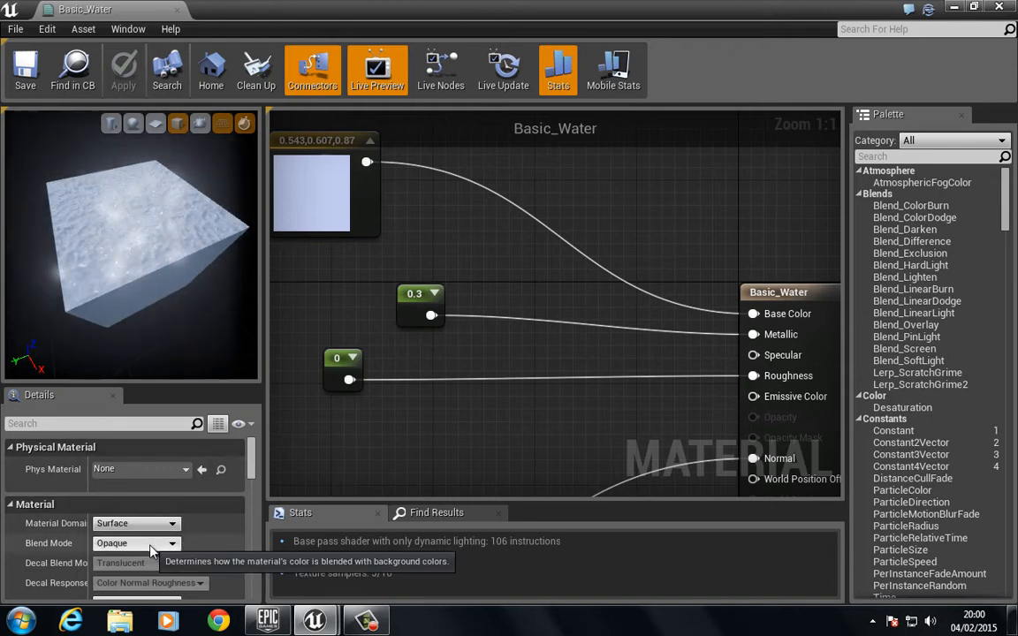
Try Translucent blend mode with the opacity constant set to 0.6.
{"action": "left_click", "coordinate": [135, 543]}
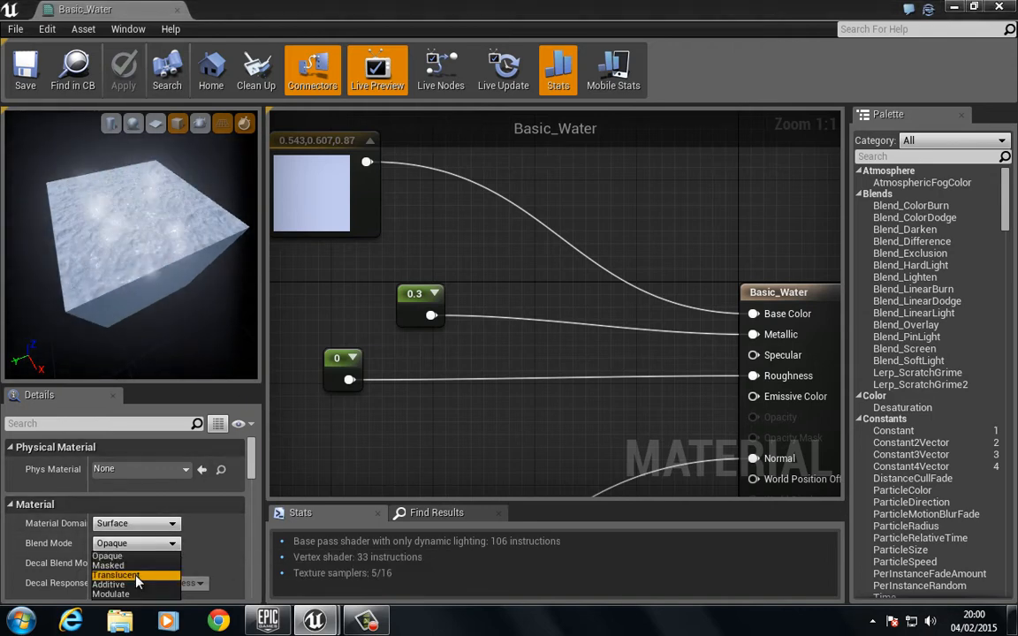
{"action": "left_click", "coordinate": [114, 575]}
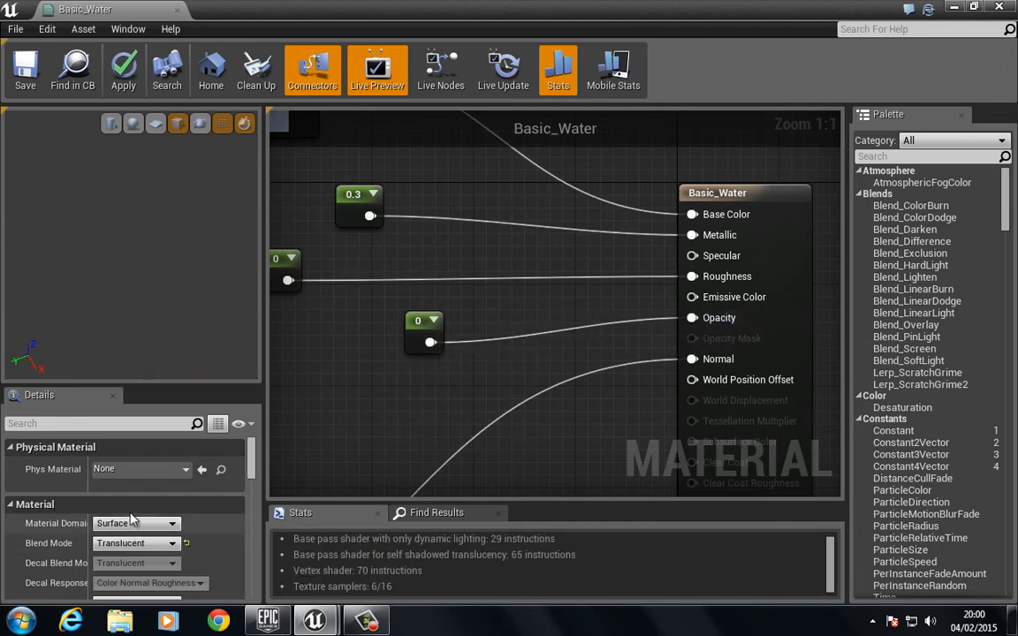
{"action": "left_click", "coordinate": [424, 332]}
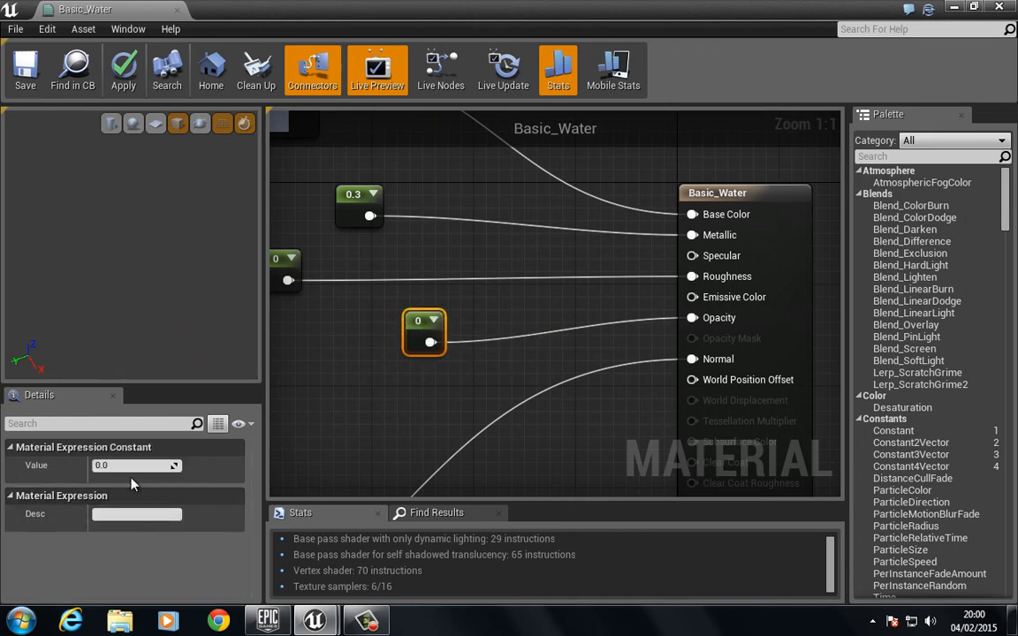
{"action": "left_click", "coordinate": [138, 467]}
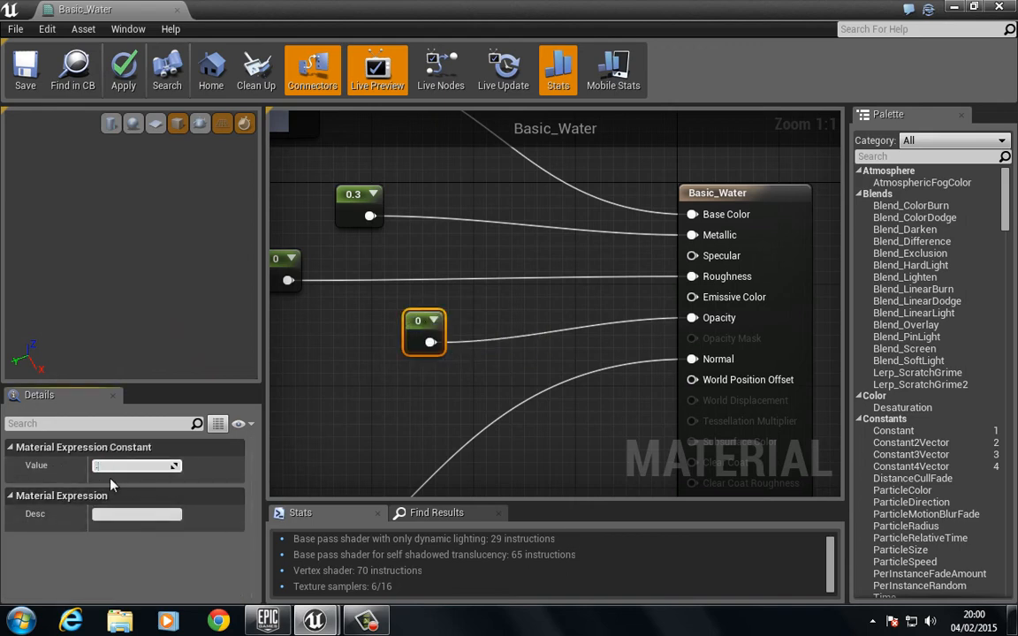
{"action": "type", "text": "0.6"}
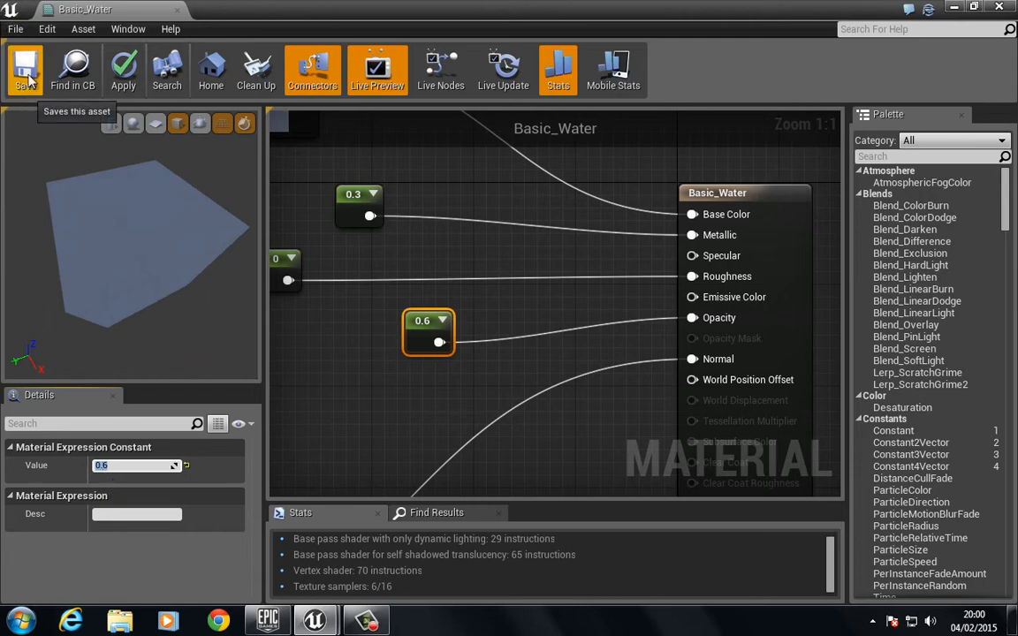
{"action": "left_click", "coordinate": [25, 69]}
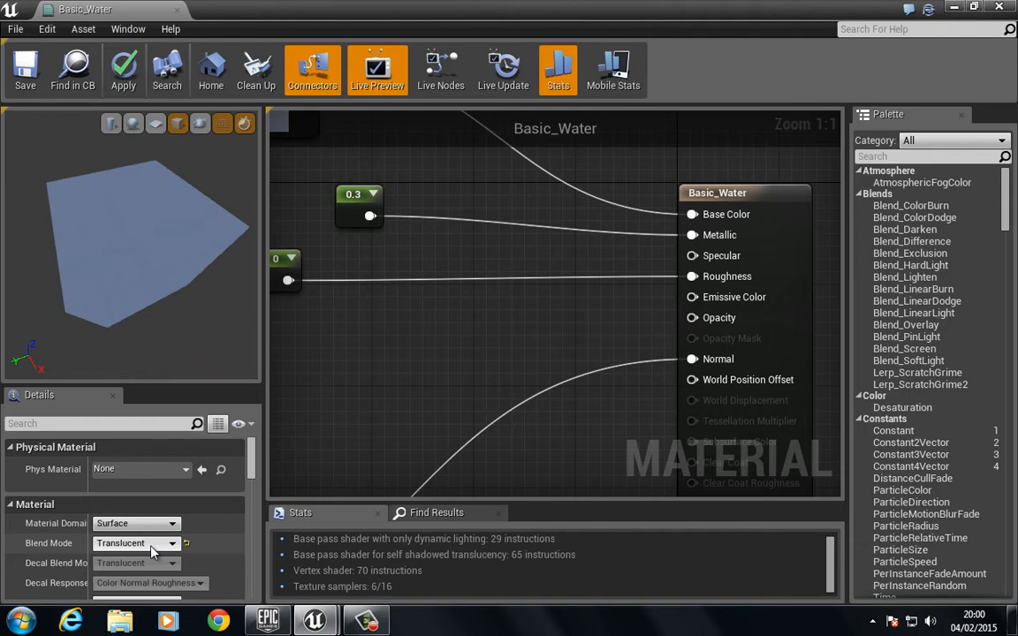
Return Basic_Water to Opaque blend mode and save the material.
{"action": "left_click", "coordinate": [134, 542]}
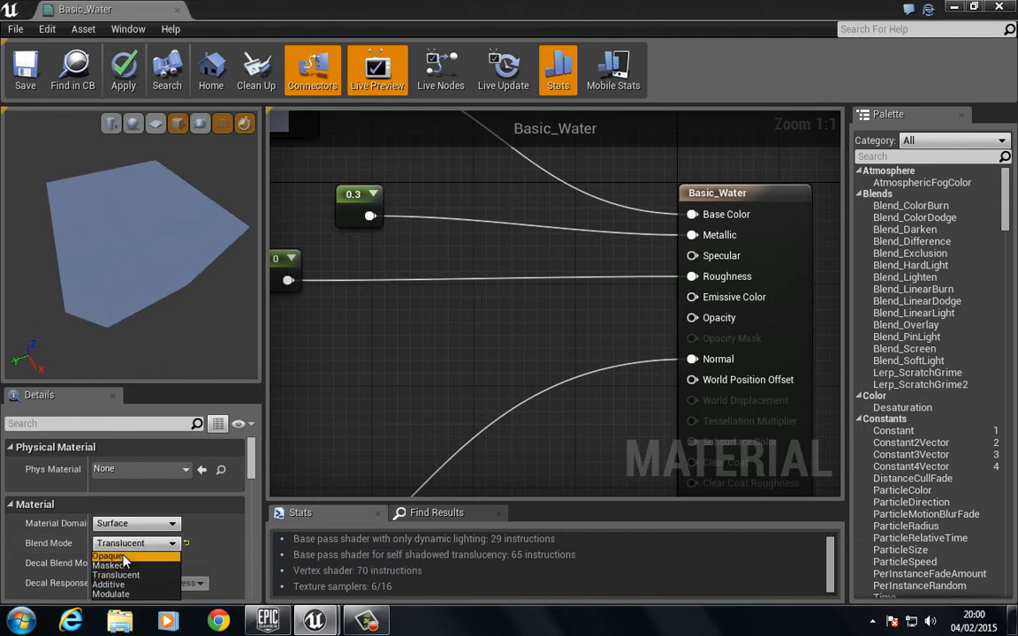
{"action": "left_click", "coordinate": [110, 554]}
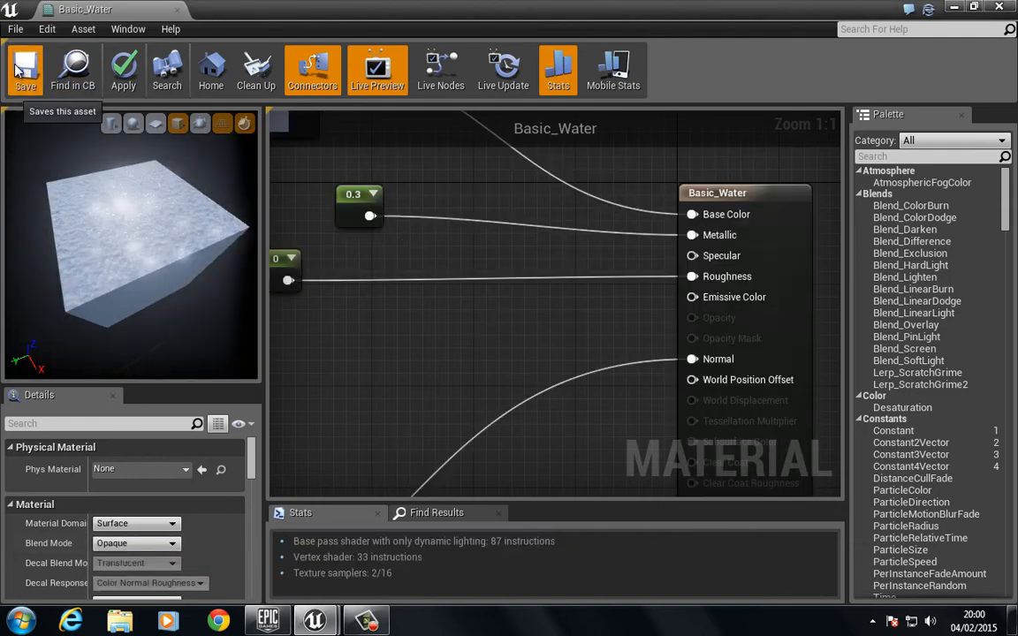
{"action": "left_click", "coordinate": [24, 69]}
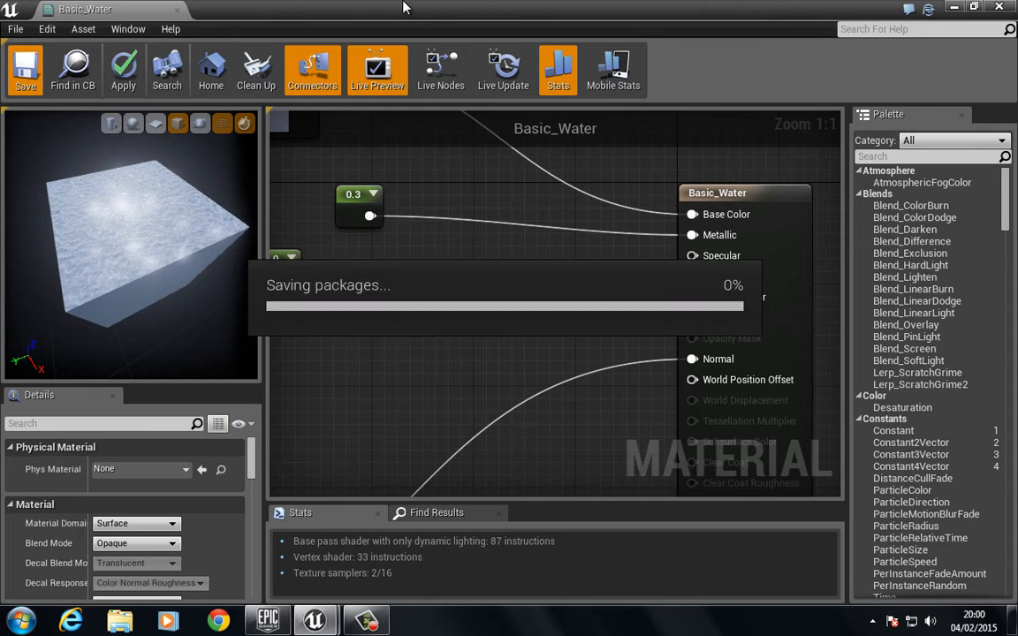
{"action": "left_click", "coordinate": [25, 69]}
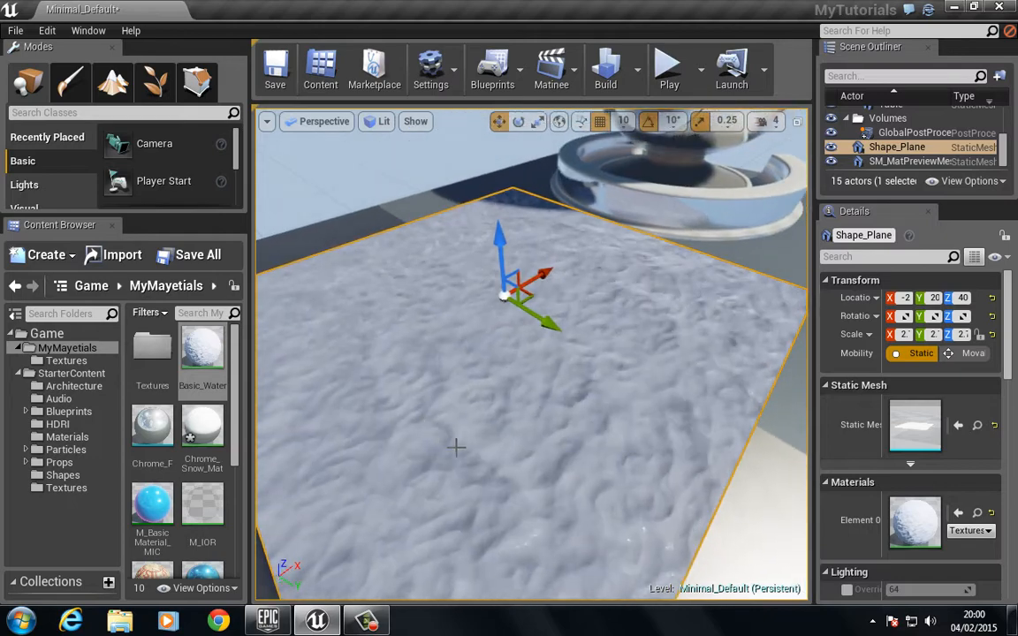
{"action": "mouse_move", "coordinate": [201, 350]}
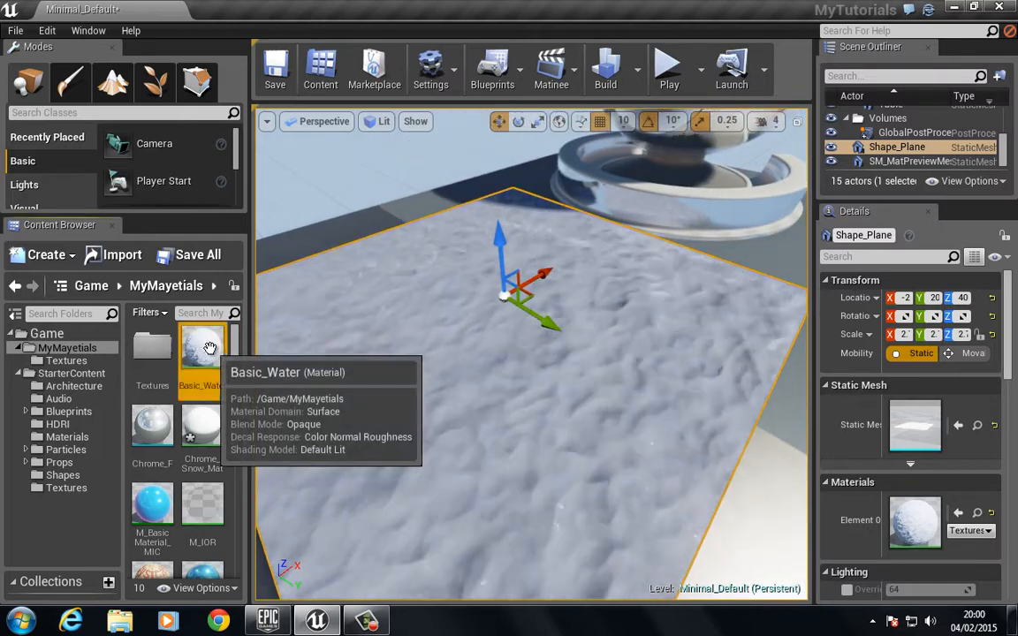
Reopen Basic_Water from the Content Browser in the material editor.
{"action": "double_click", "coordinate": [202, 353]}
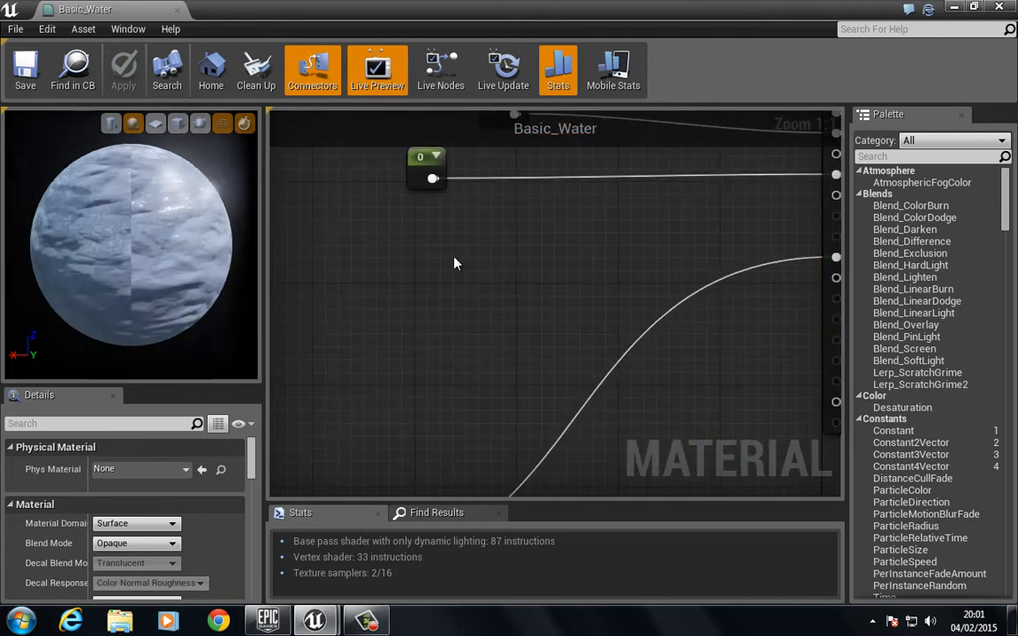
Add a Fresnel node and wire its output into the Add node.
{"action": "type", "text": "fre"}
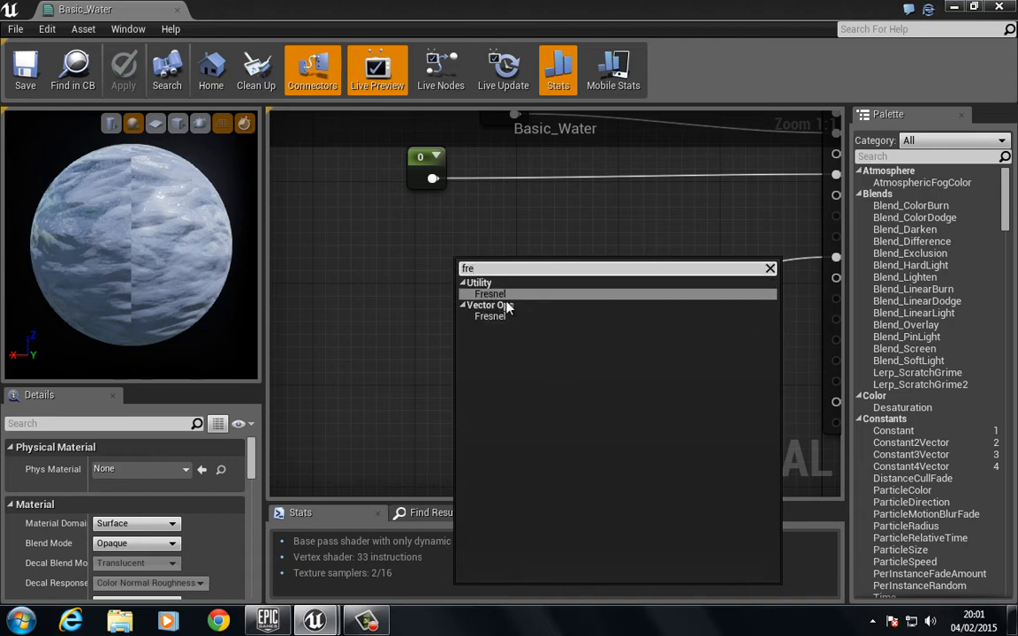
{"action": "left_click", "coordinate": [490, 293]}
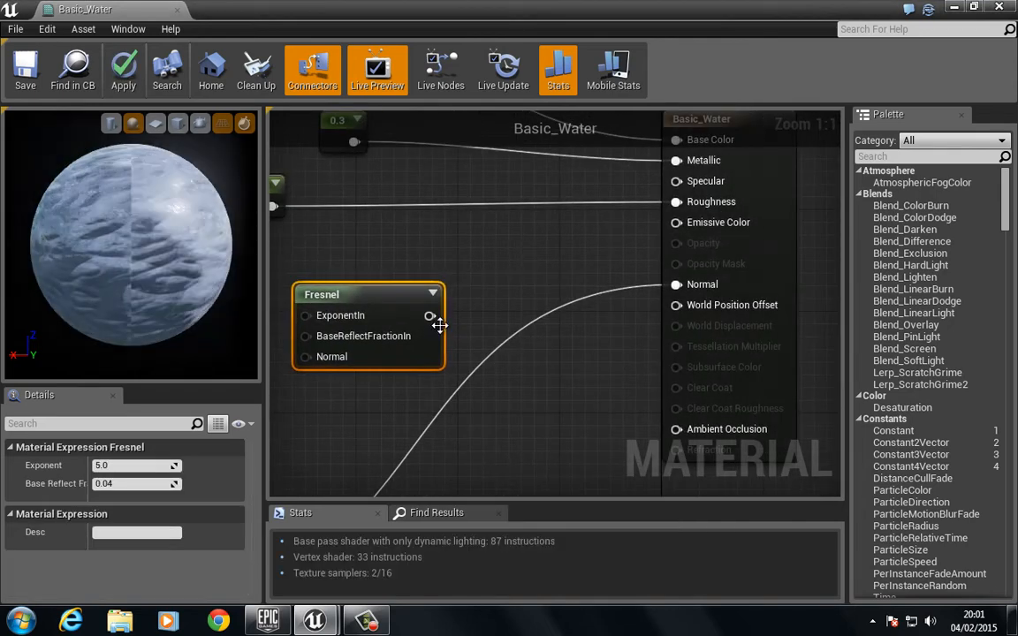
{"action": "left_click_drag", "start_coordinate": [431, 314], "coordinate": [677, 222]}
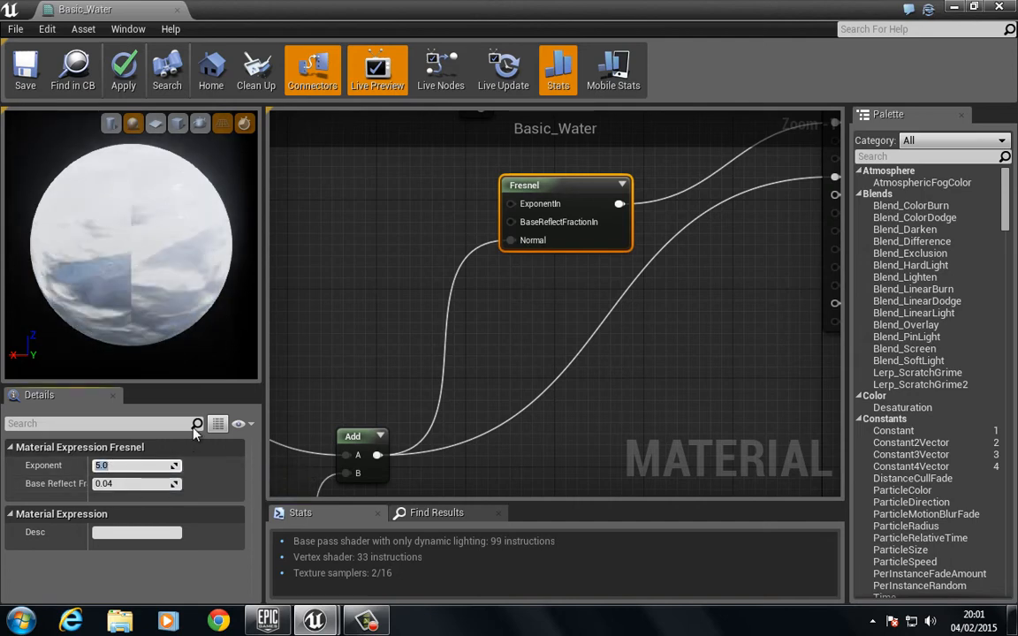
Set the Fresnel exponent to 10.0 and preview the material on a cube.
{"action": "type", "text": "8.0"}
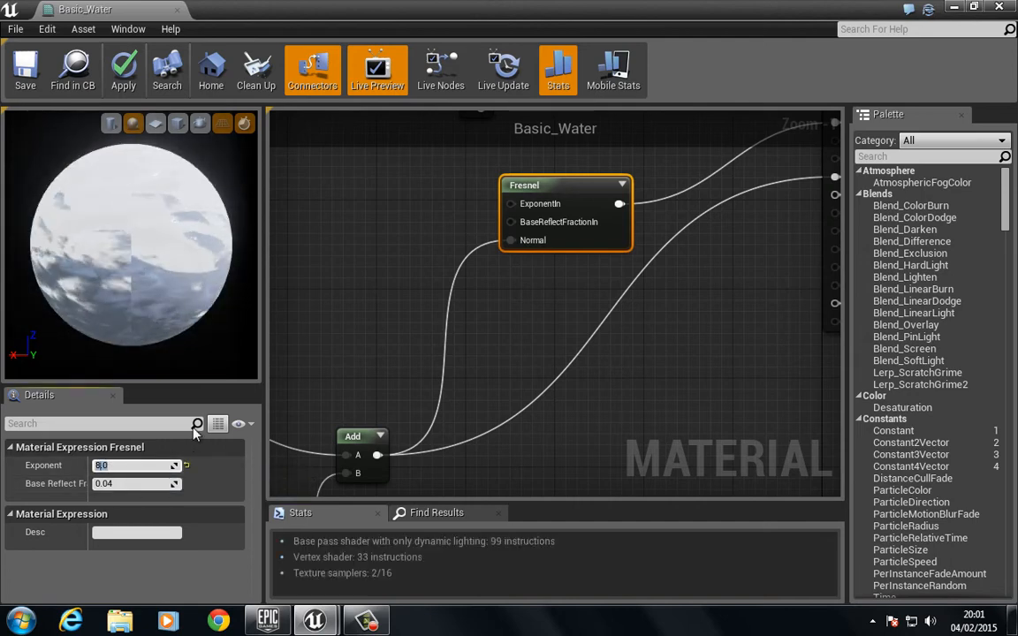
{"action": "type", "text": "10.0"}
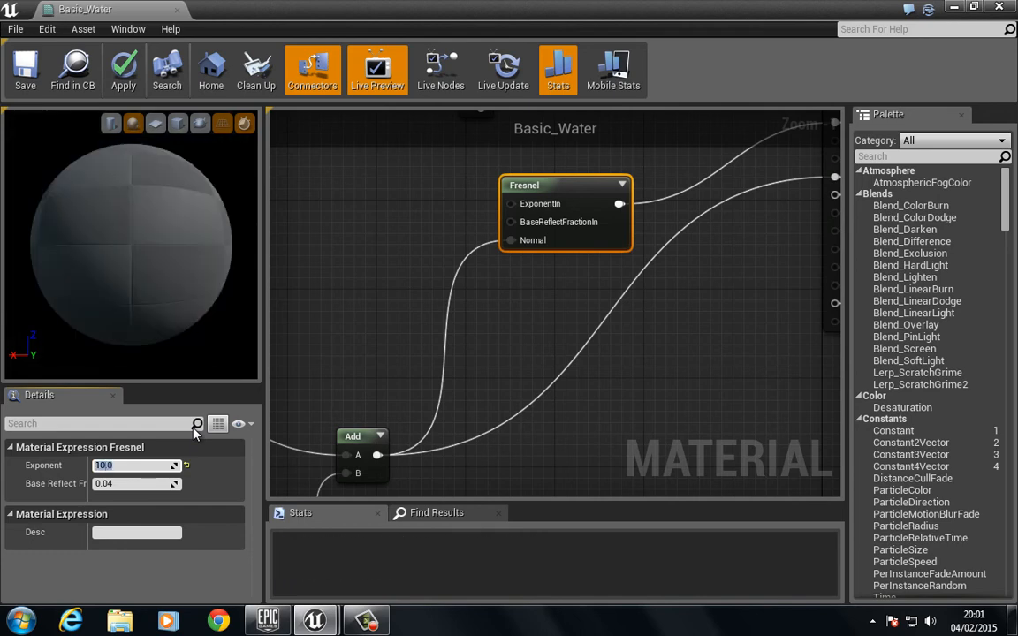
{"action": "left_click", "coordinate": [124, 68]}
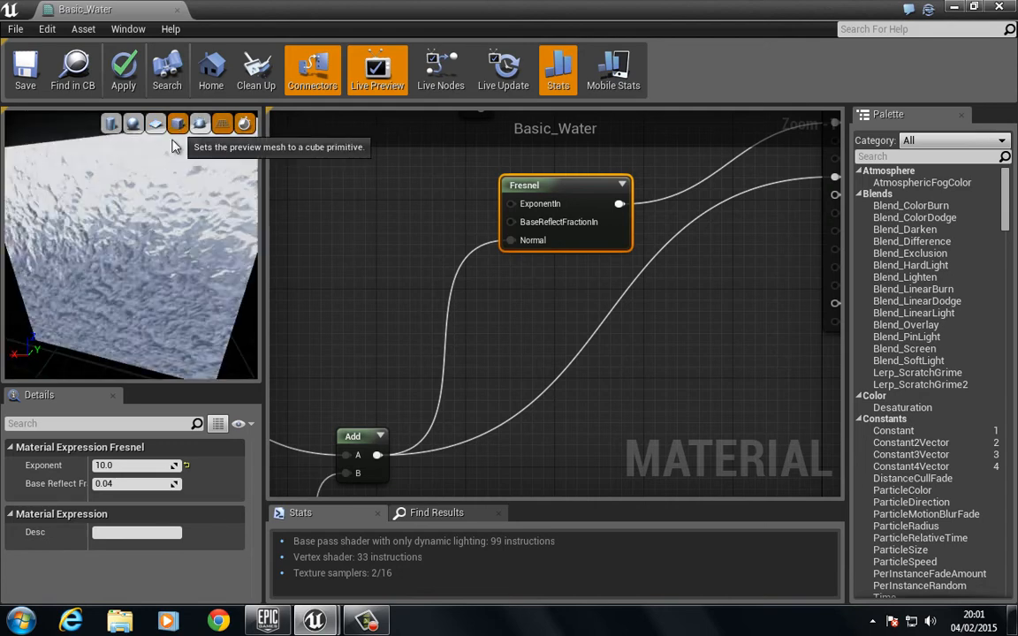
{"action": "left_click", "coordinate": [177, 124]}
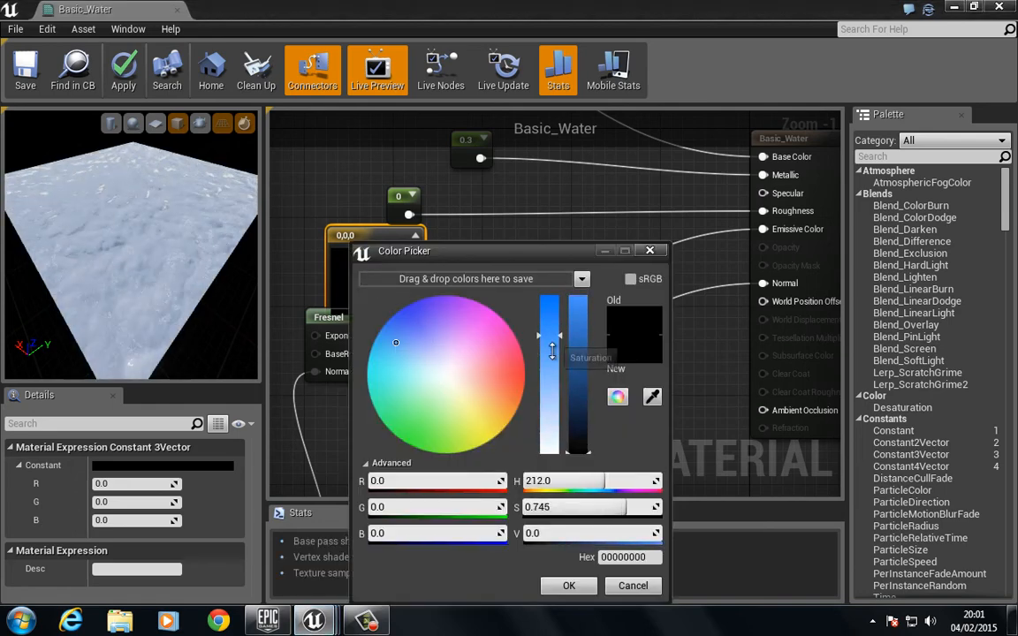
Set the Constant3Vector colour multiplying the Fresnel into Emissive Color, then save Basic_Water.
{"action": "left_click", "coordinate": [632, 586]}
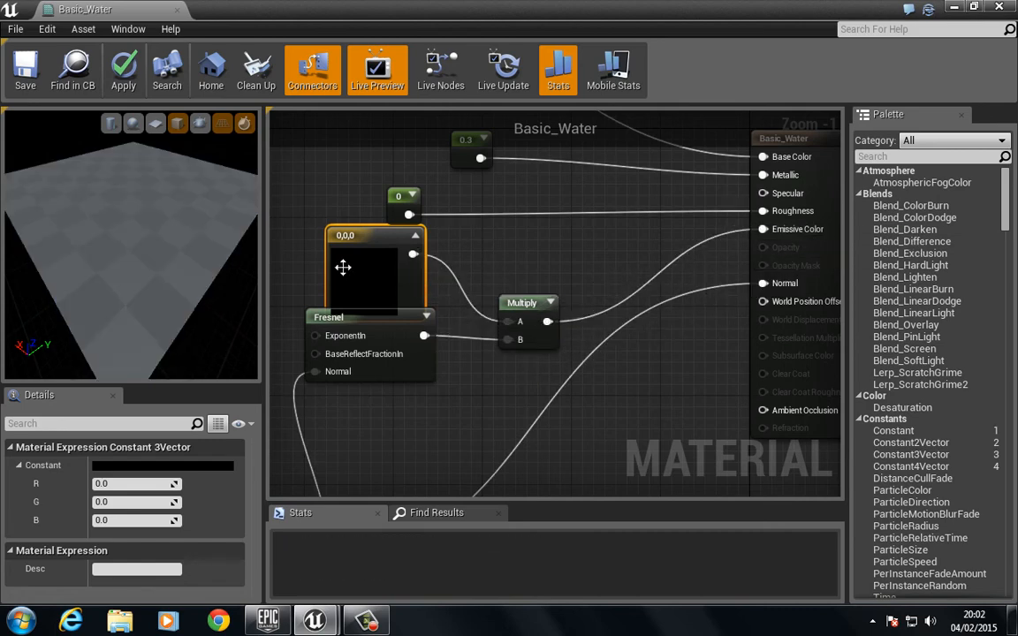
{"action": "left_click", "coordinate": [124, 68]}
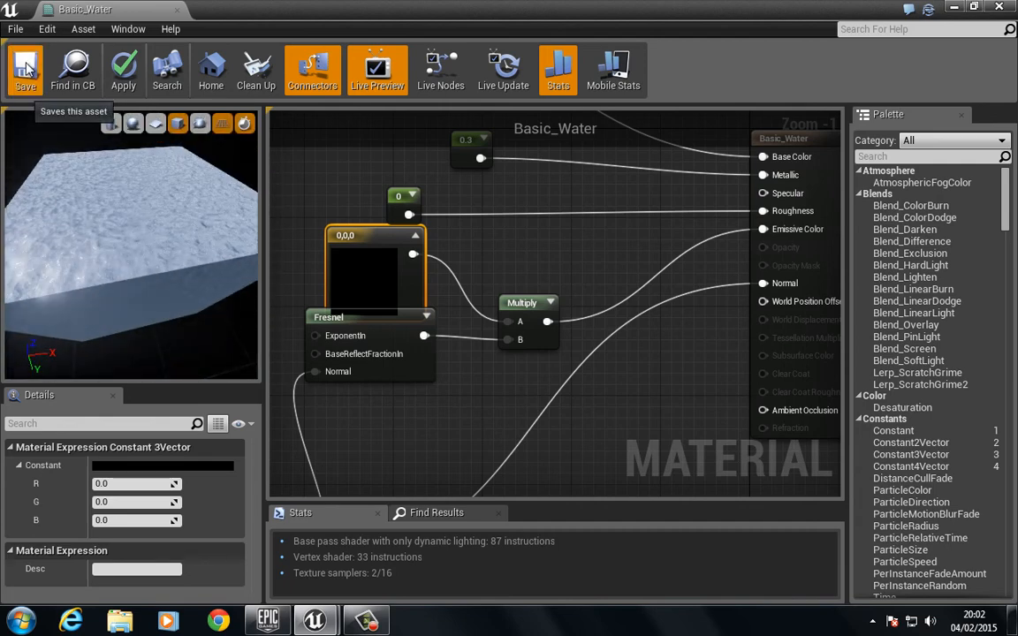
{"action": "left_click", "coordinate": [24, 71]}
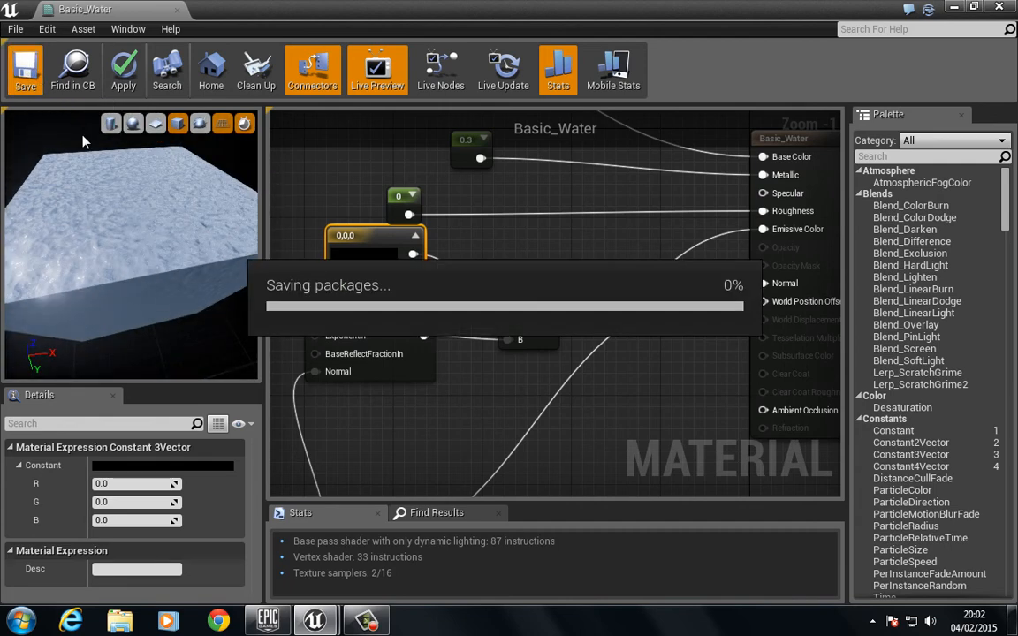